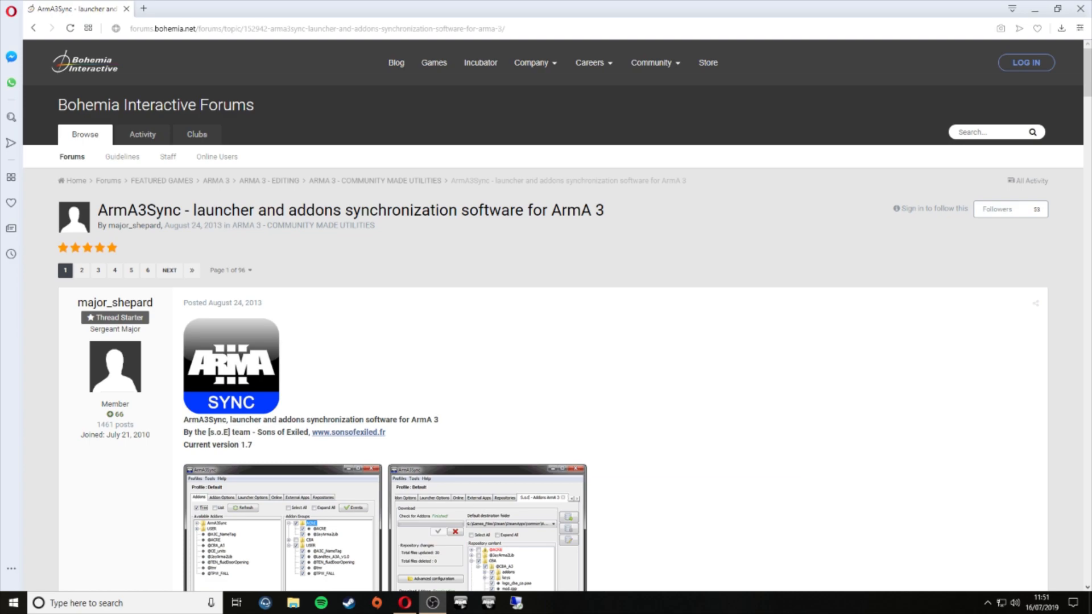
Step: Scroll the ArmA3Sync forum thread to its About, Downloads and Requirements sections
click(314, 28)
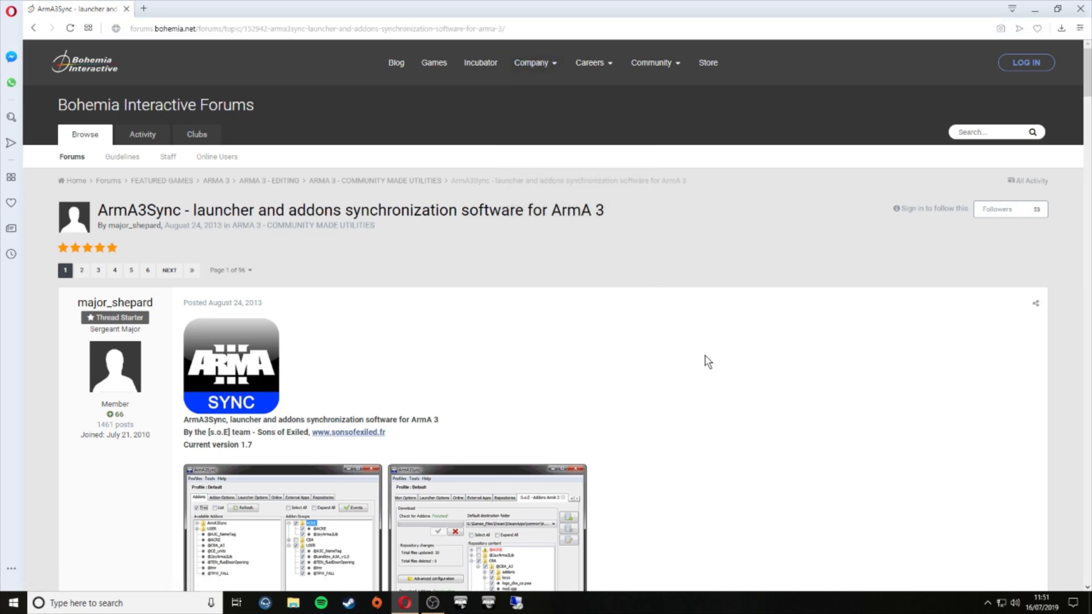
scroll(down, 3)
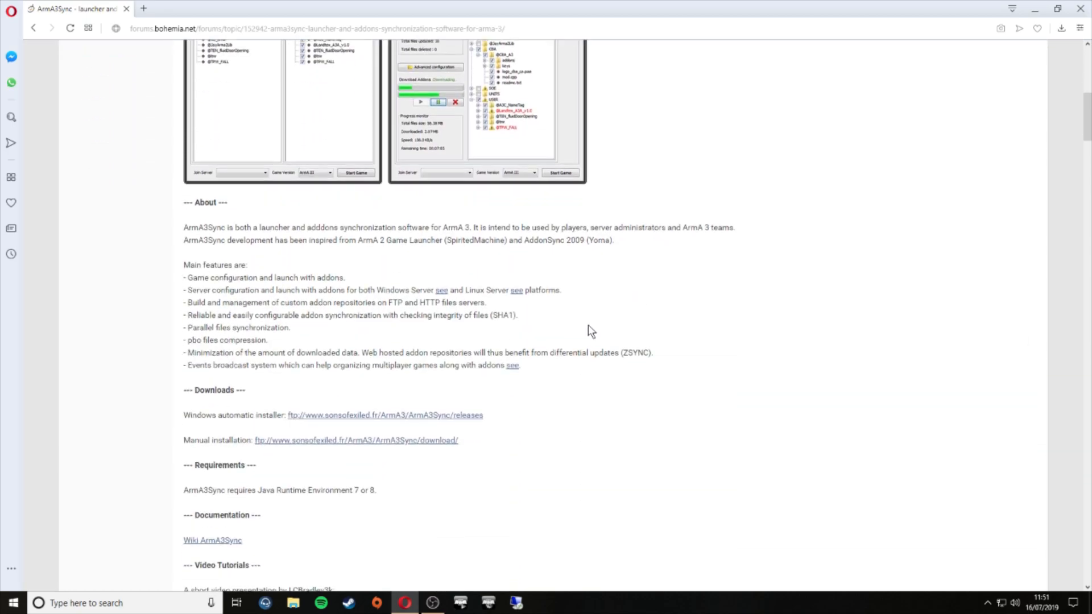
double_click(214, 390)
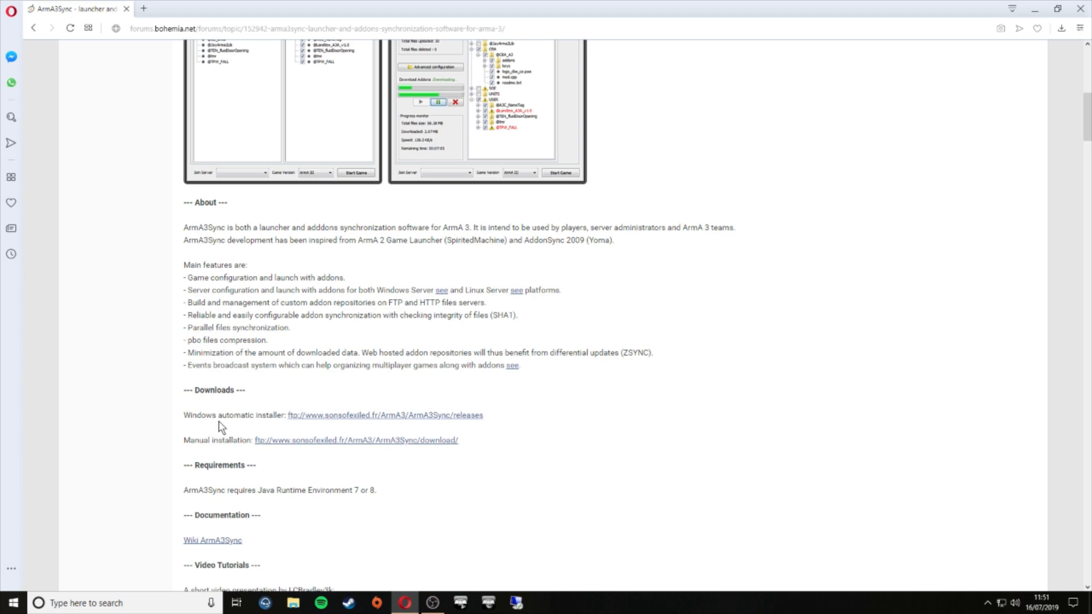
mouse_move(328, 424)
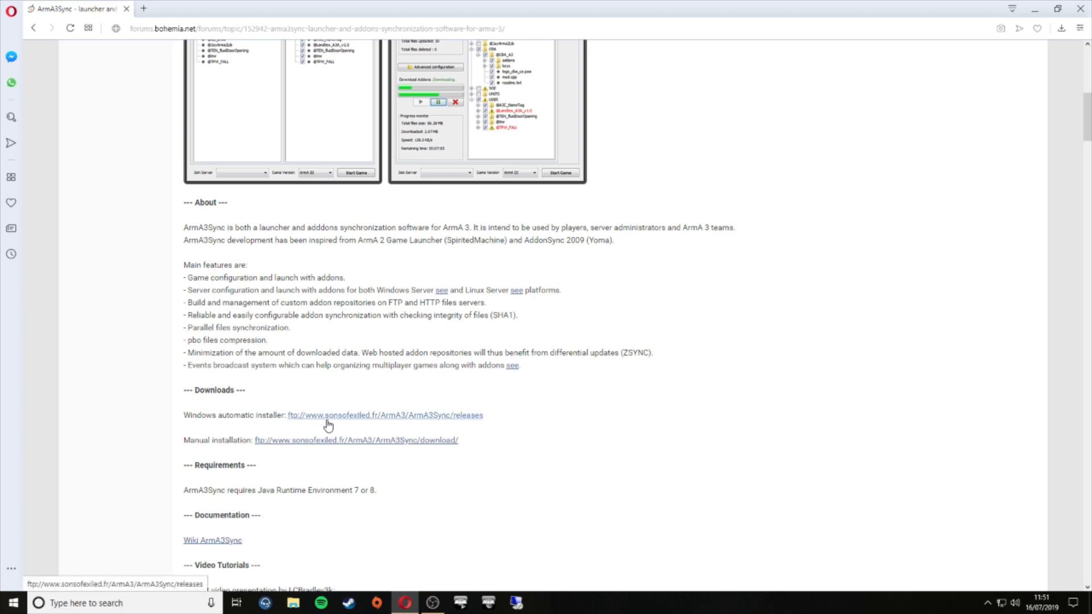
Step: Download arma3sync-installer-1-7-99.exe from the Windows automatic installer link into Downloads
click(384, 416)
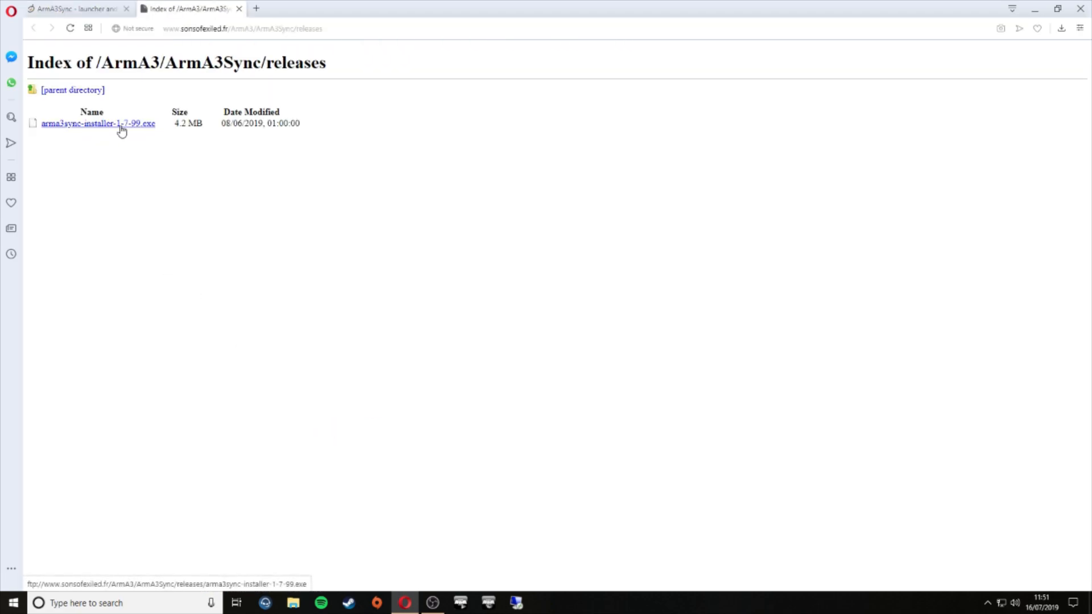
mouse_move(108, 133)
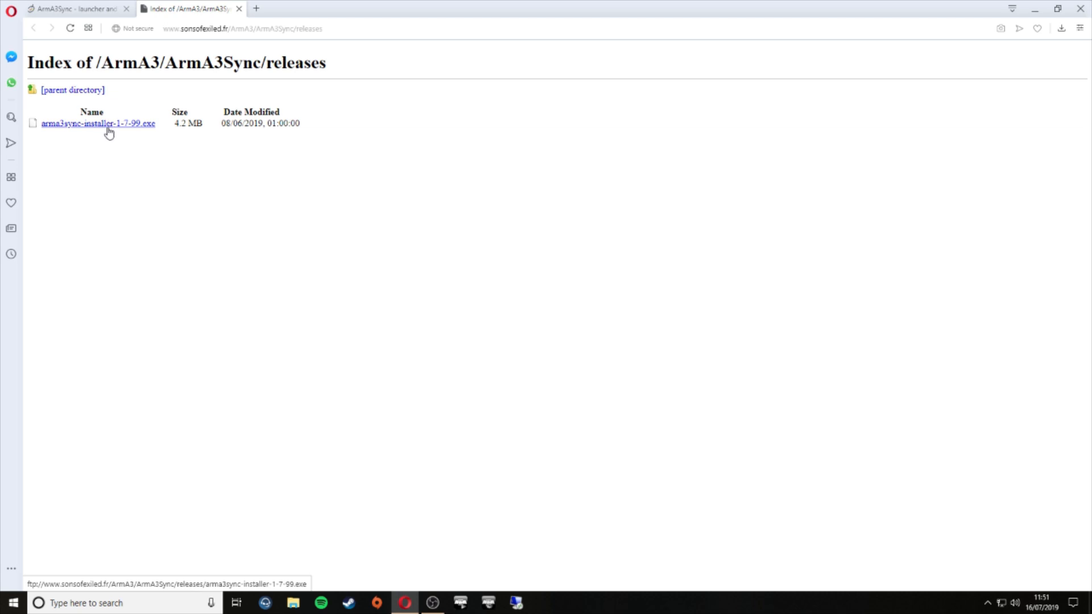
click(98, 124)
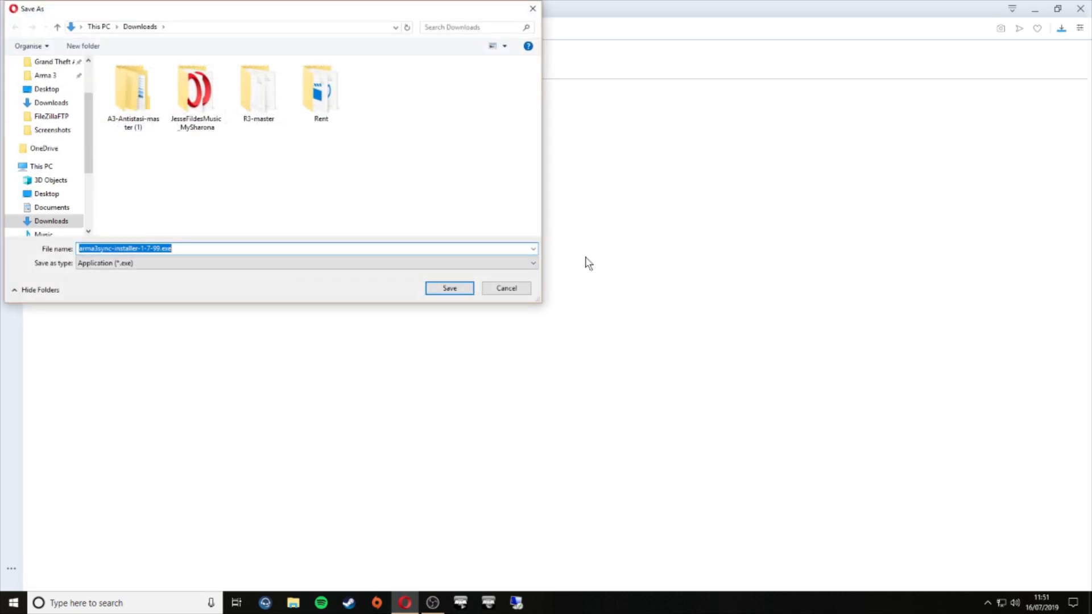
click(450, 288)
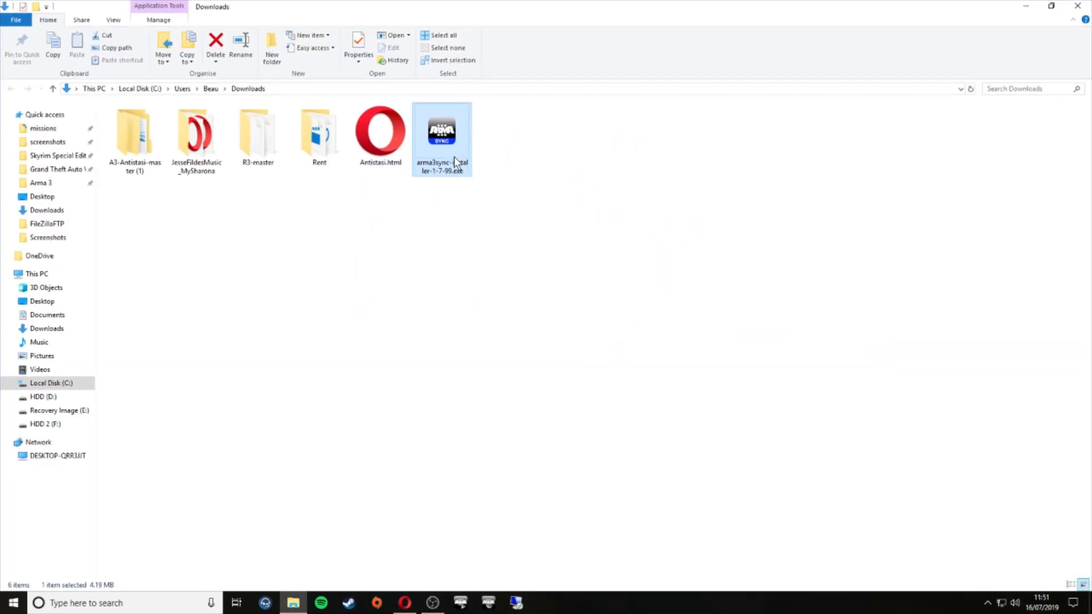
Step: Run the ArmA3Sync installer from Downloads, bypassing SmartScreen with Run anyway
double_click(442, 133)
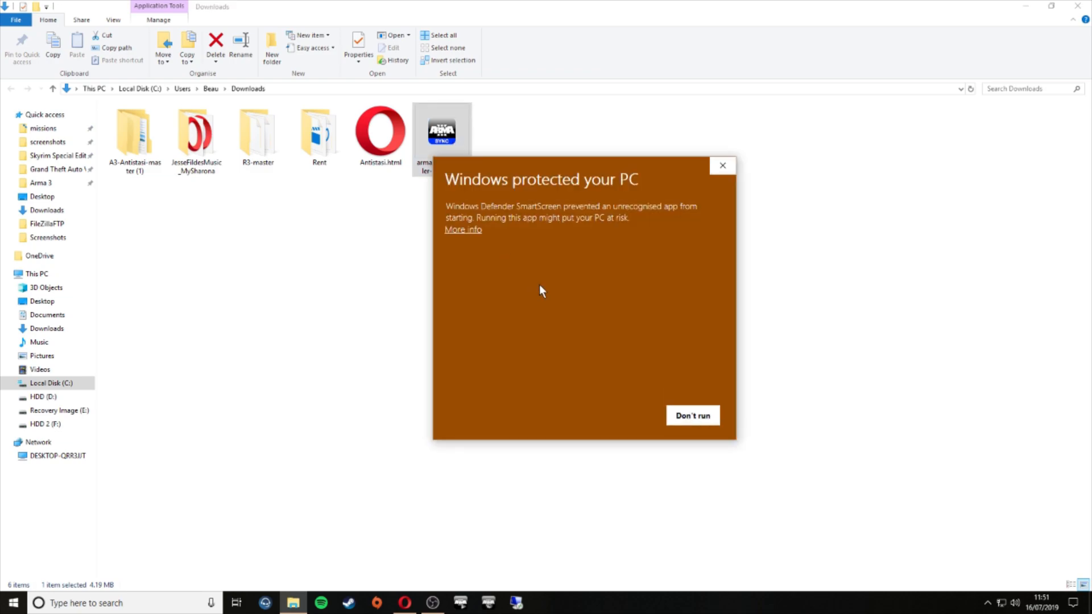
click(463, 230)
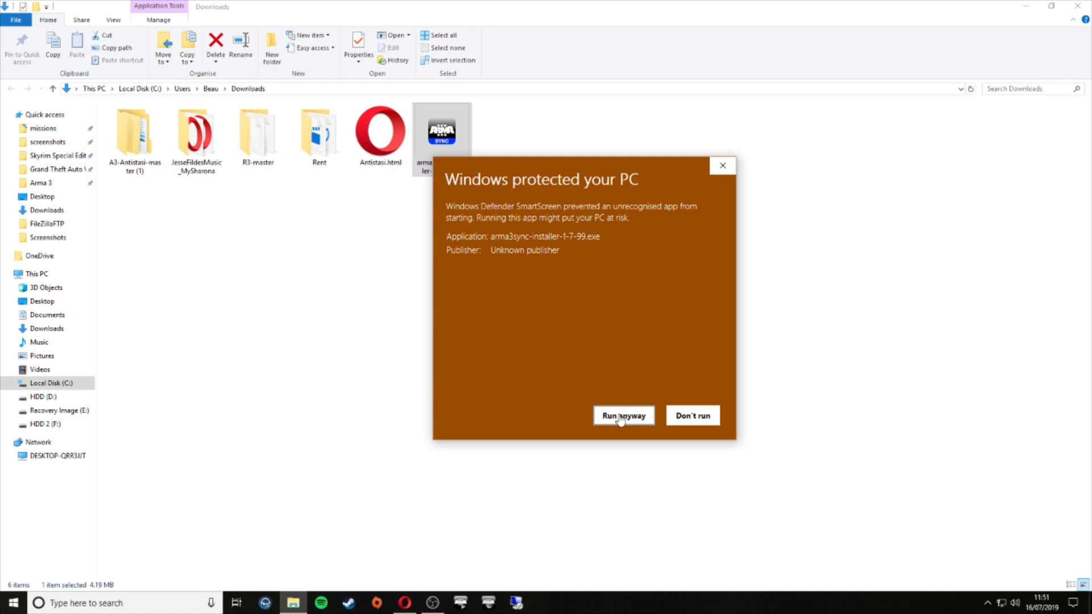
click(621, 416)
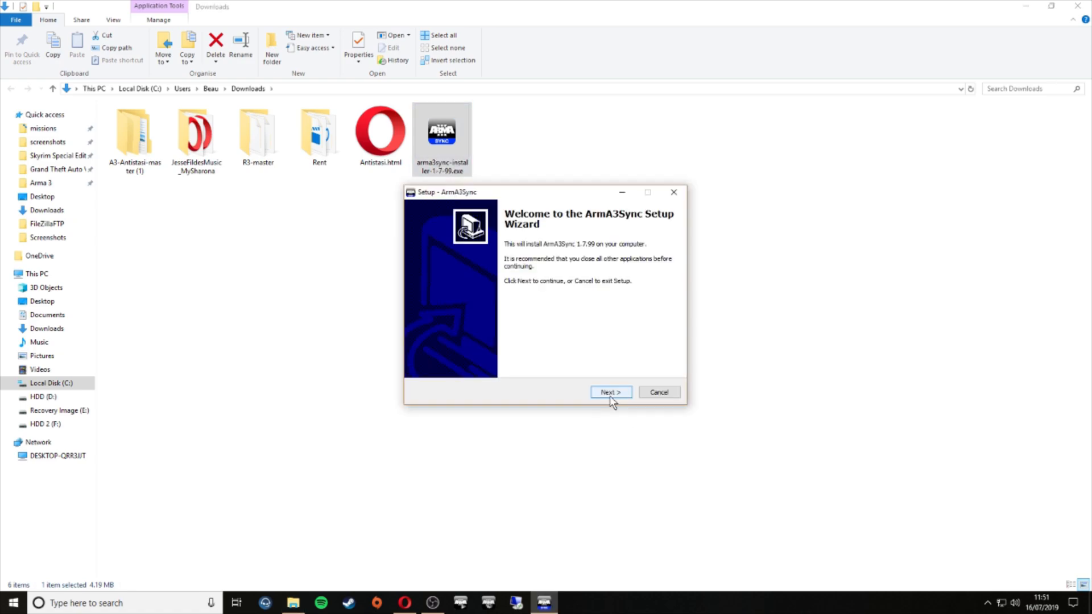
Step: Install ArmA3Sync with default folder and Start Menu entry, no desktop icon, then launch it
click(610, 391)
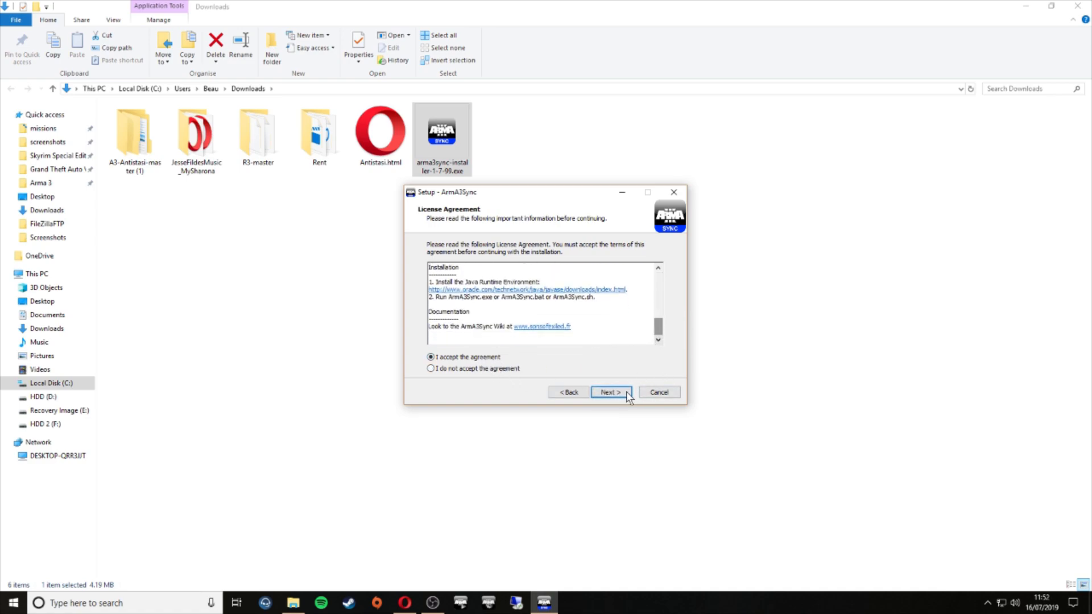
click(609, 392)
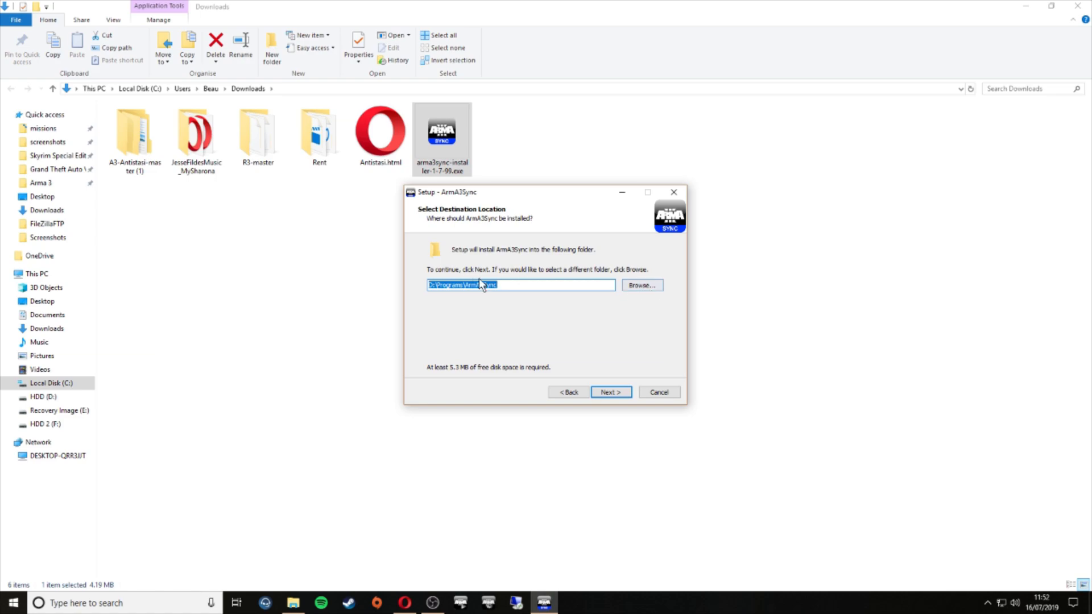
mouse_move(509, 316)
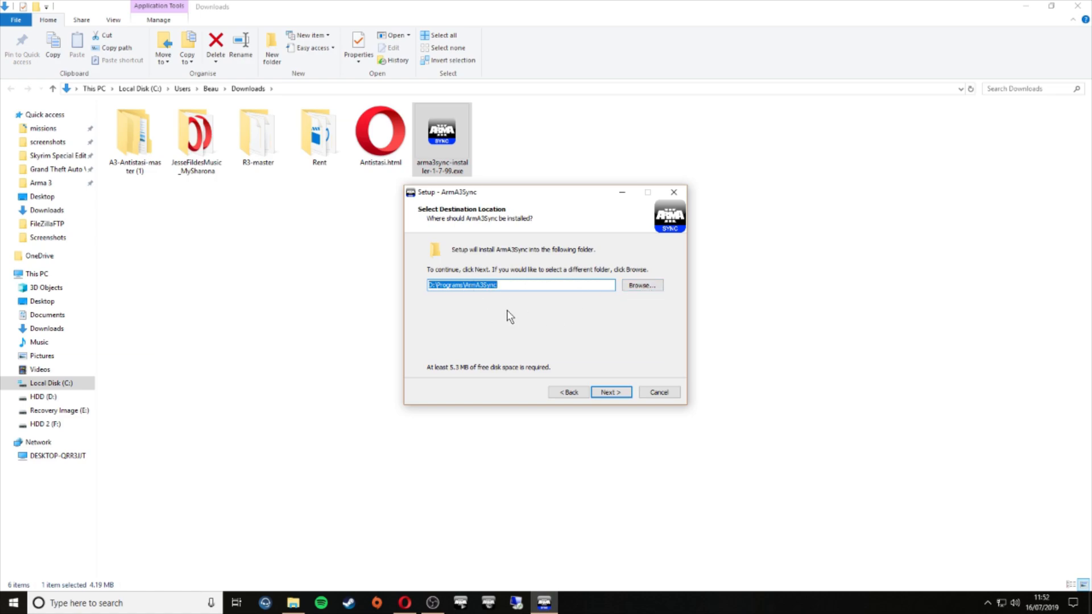
mouse_move(514, 314)
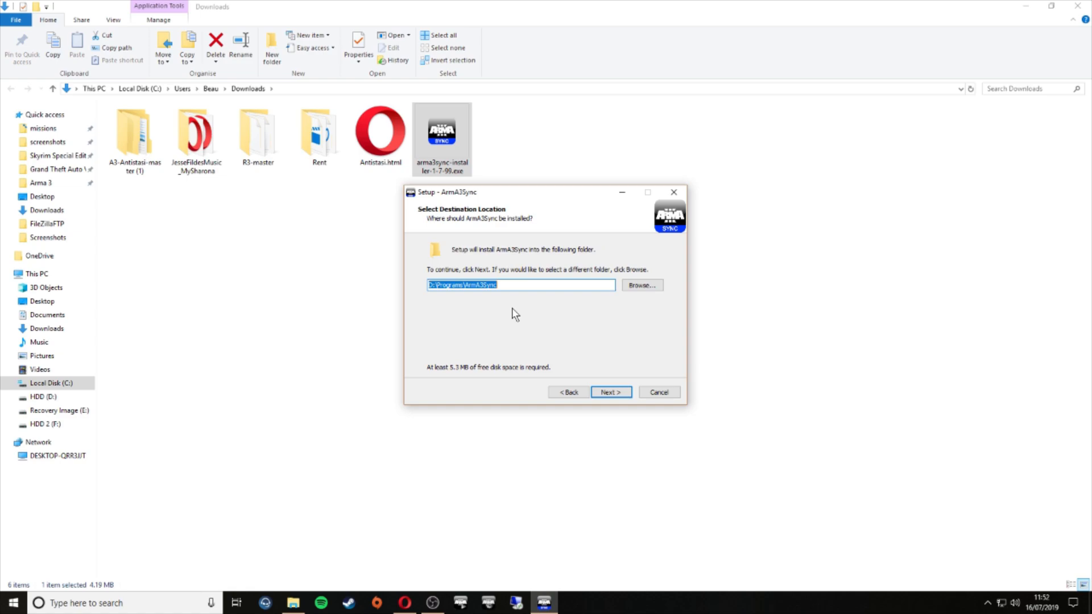
mouse_move(497, 338)
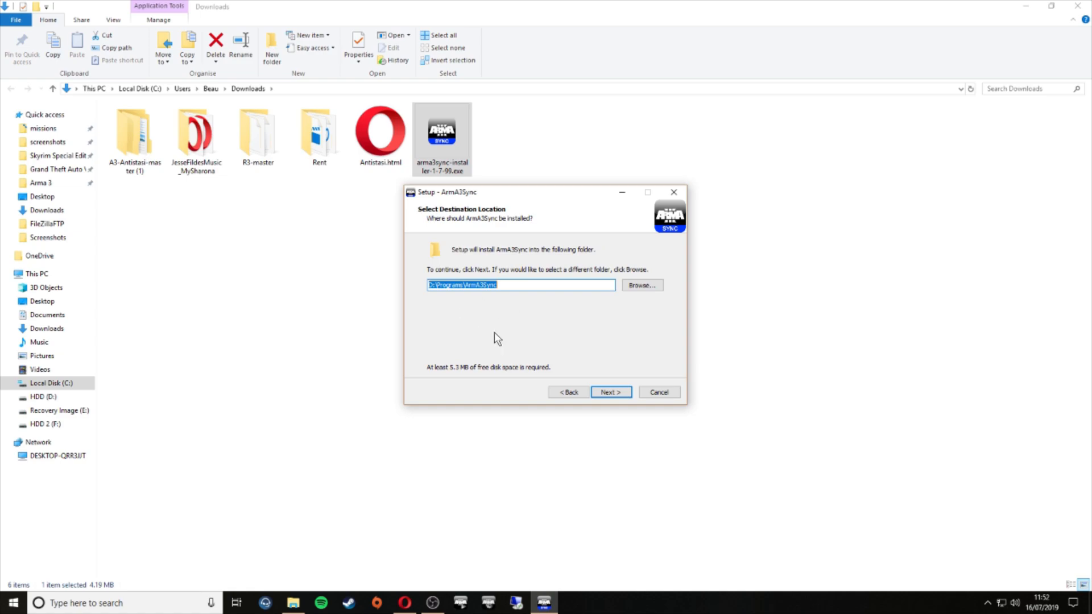
click(611, 392)
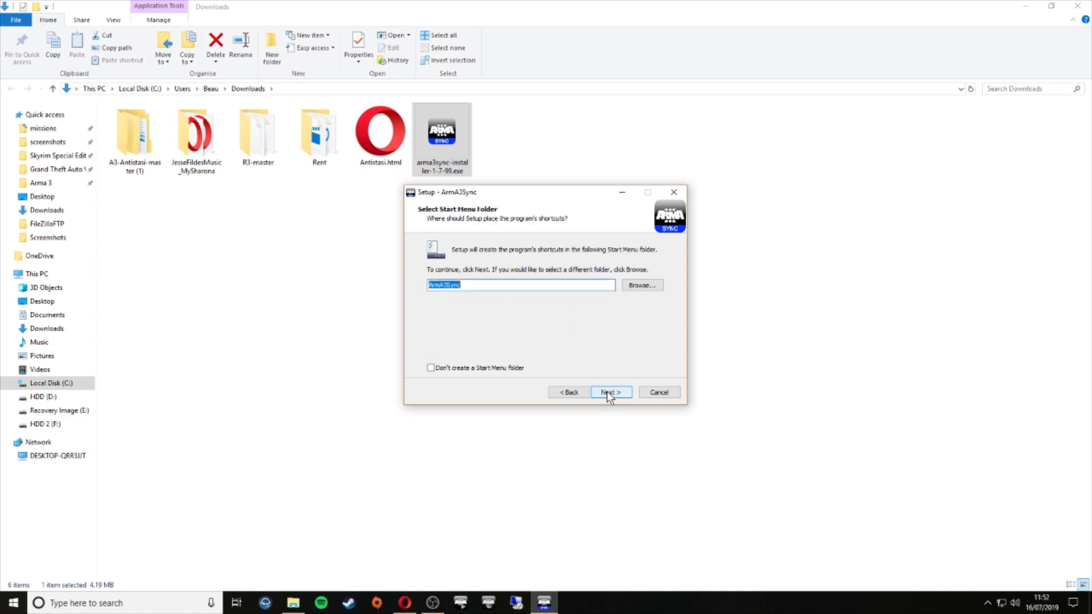
click(610, 392)
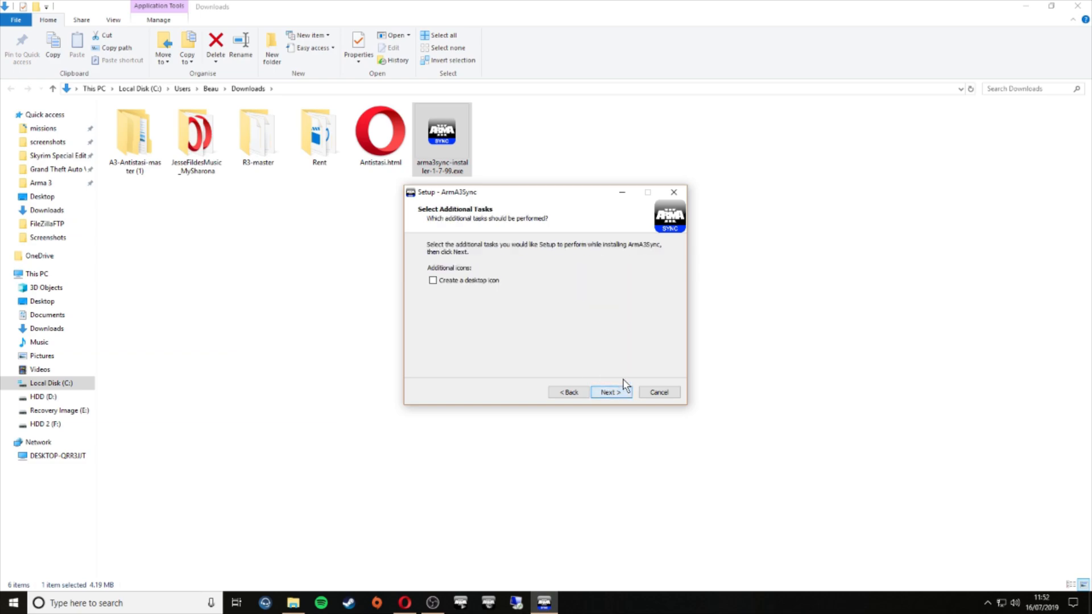
mouse_move(470, 310)
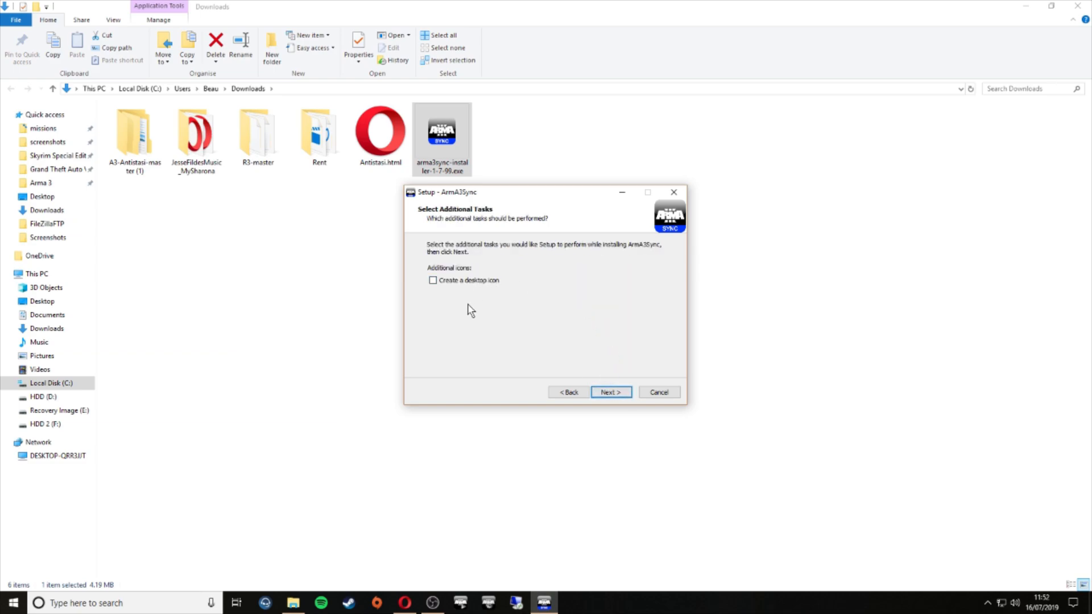
click(609, 392)
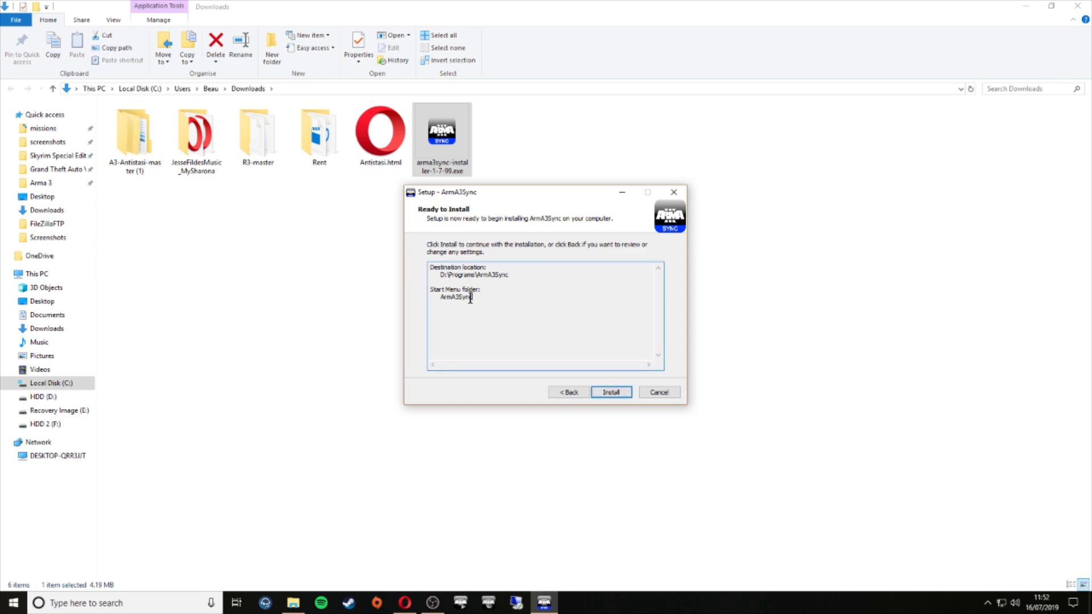
mouse_move(562, 351)
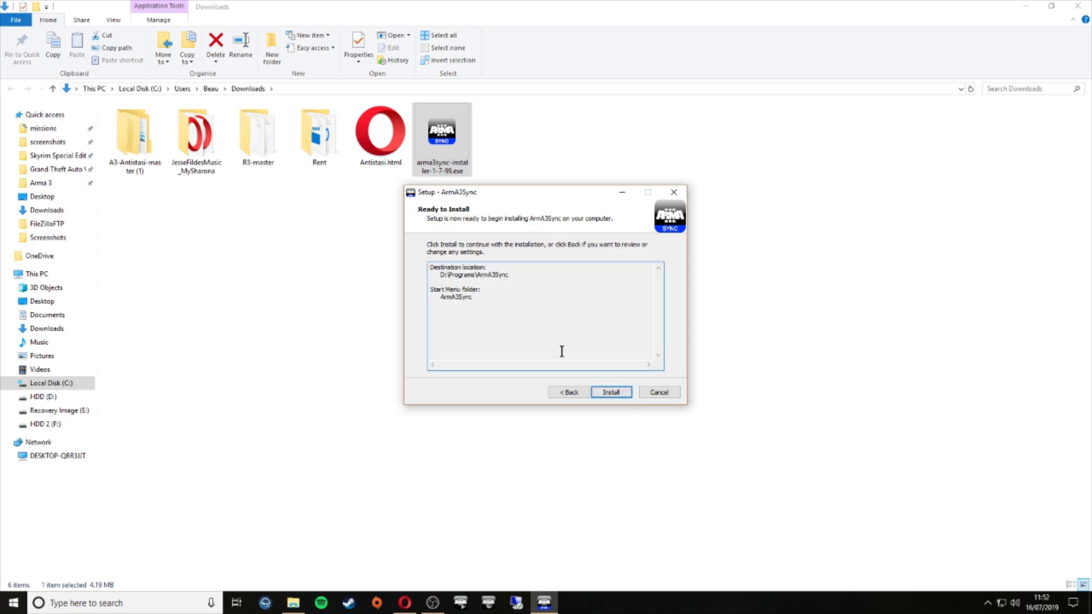
mouse_move(611, 392)
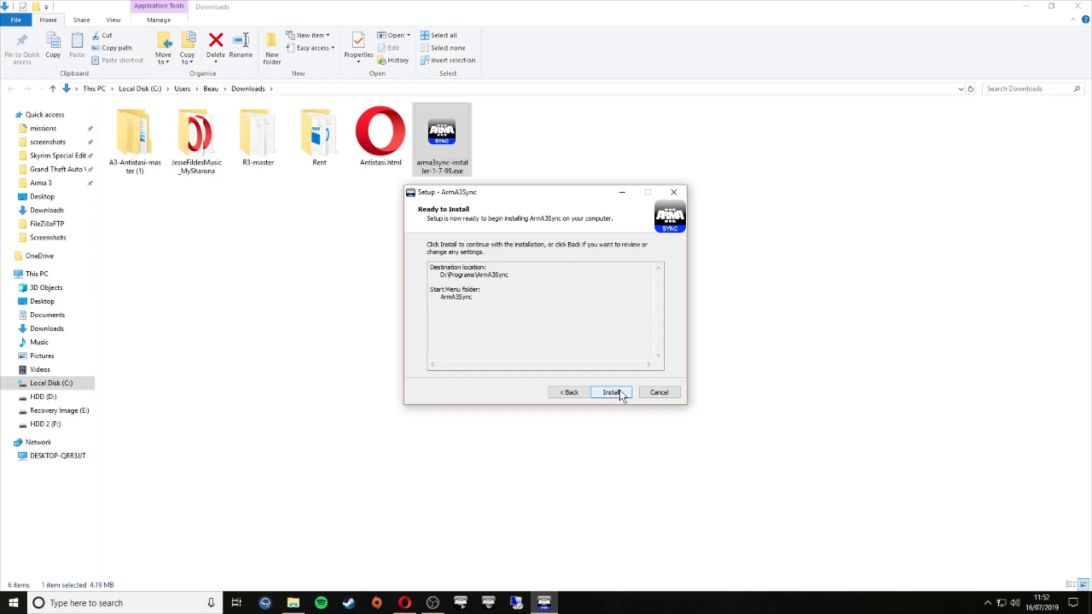
click(610, 392)
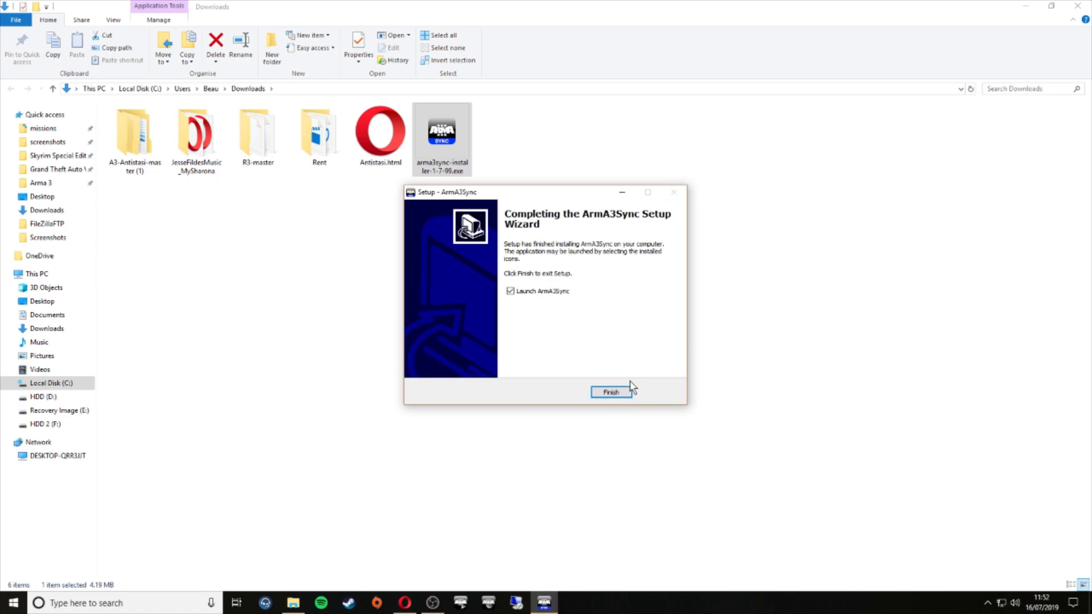
click(611, 392)
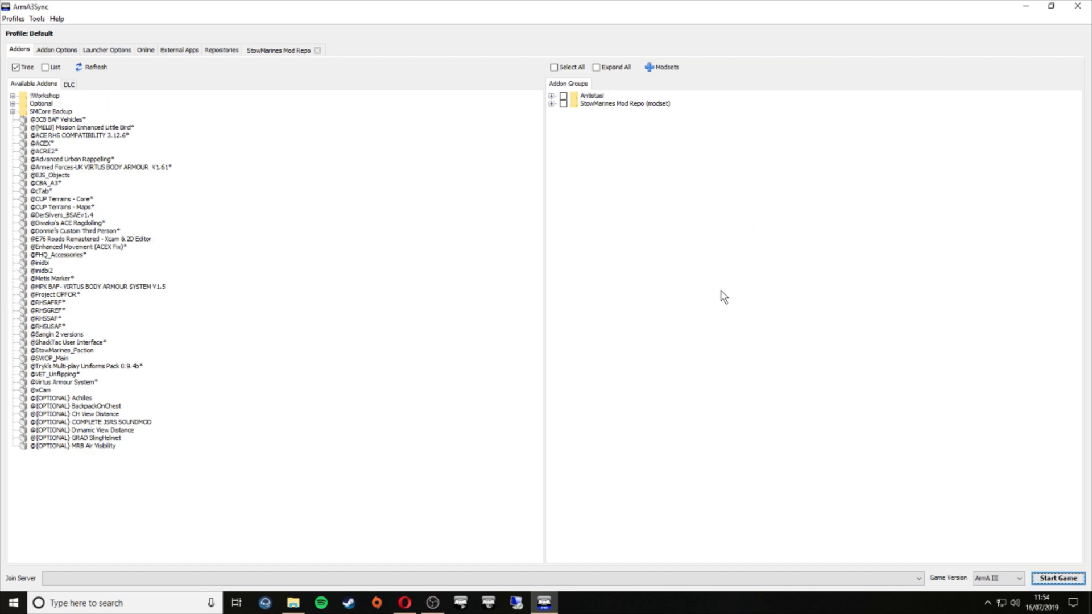
mouse_move(718, 294)
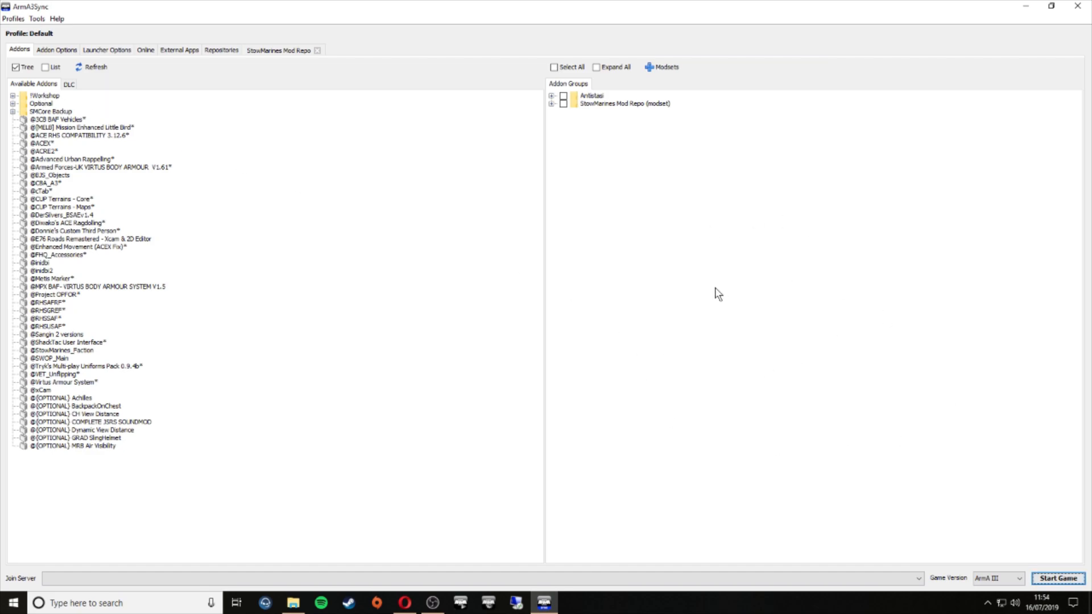
mouse_move(566, 325)
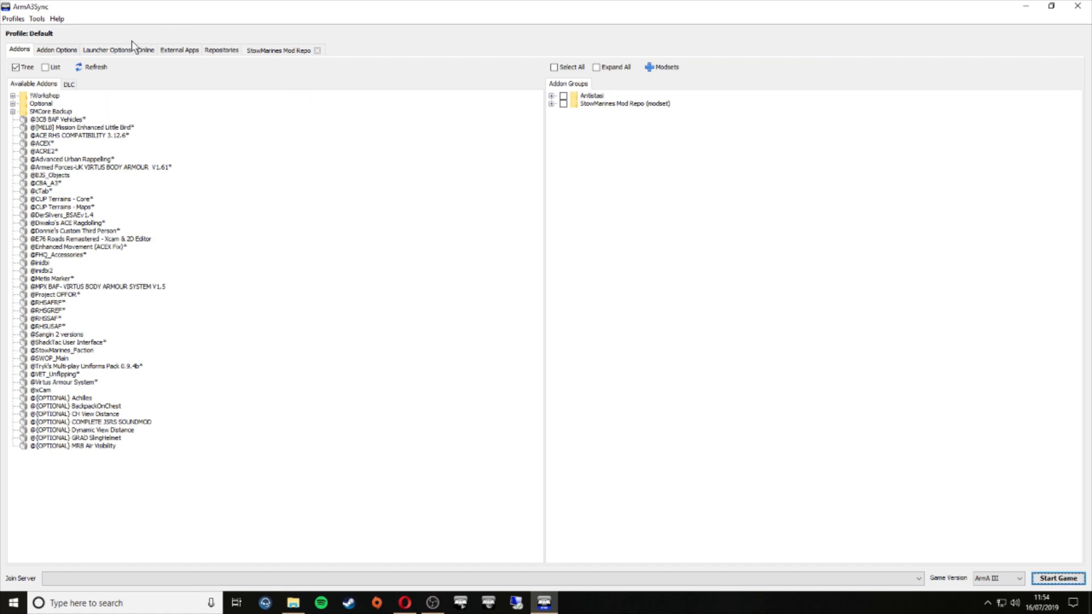
Step: Replace the addon search directory with Program Files (x86)\Steam\steamapps\common\Arma 3
click(56, 50)
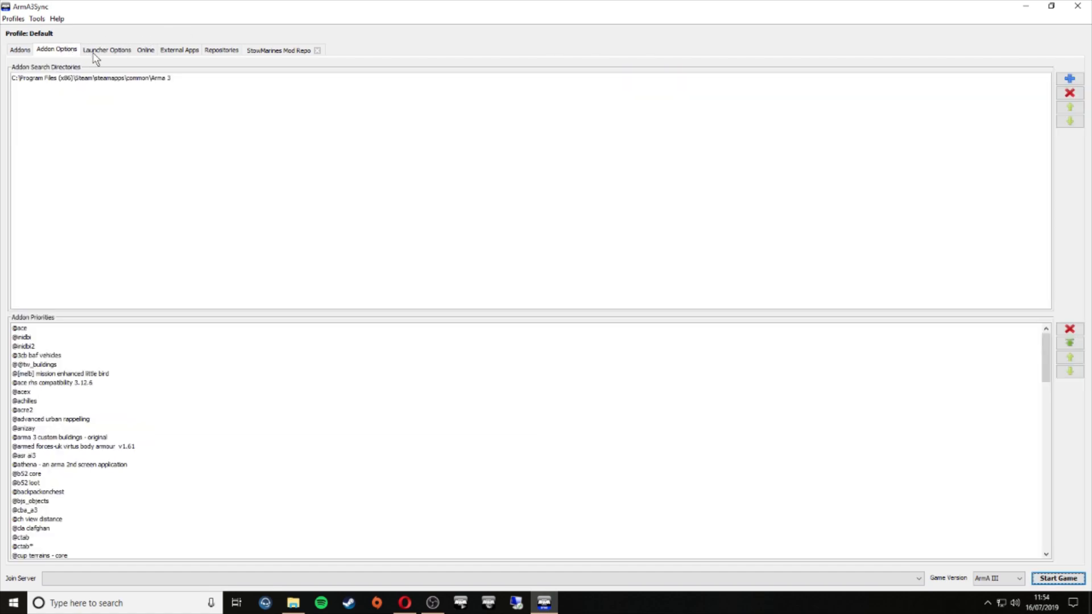
click(91, 78)
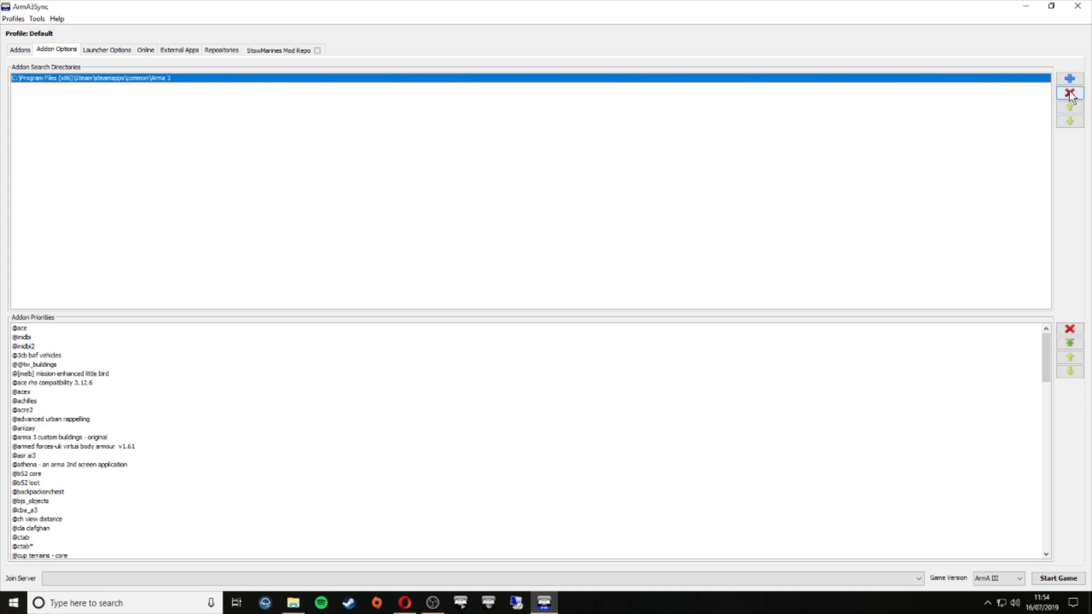
click(1070, 78)
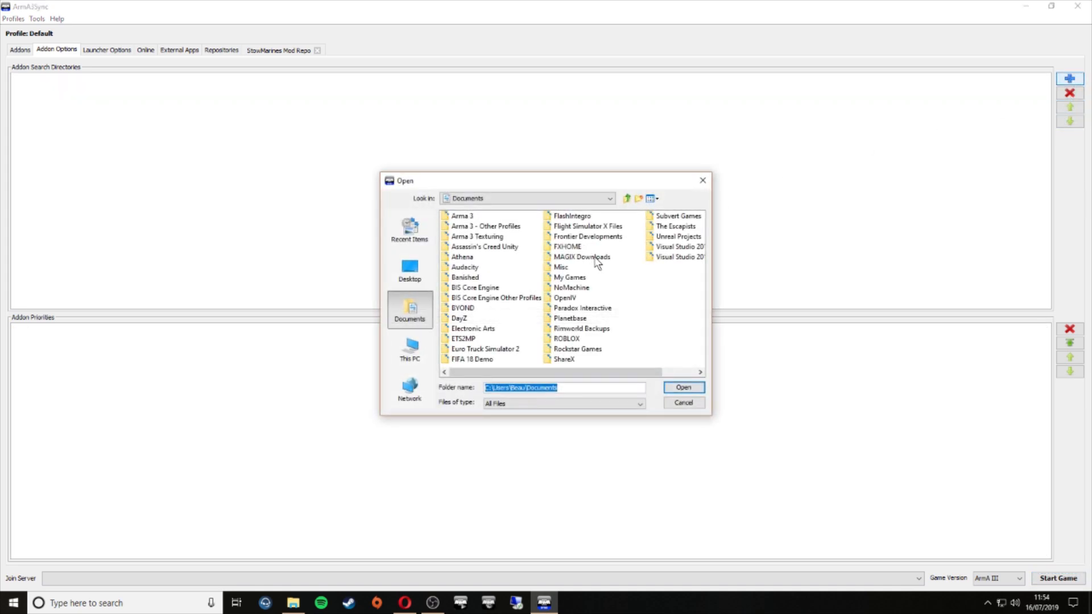
mouse_move(545, 324)
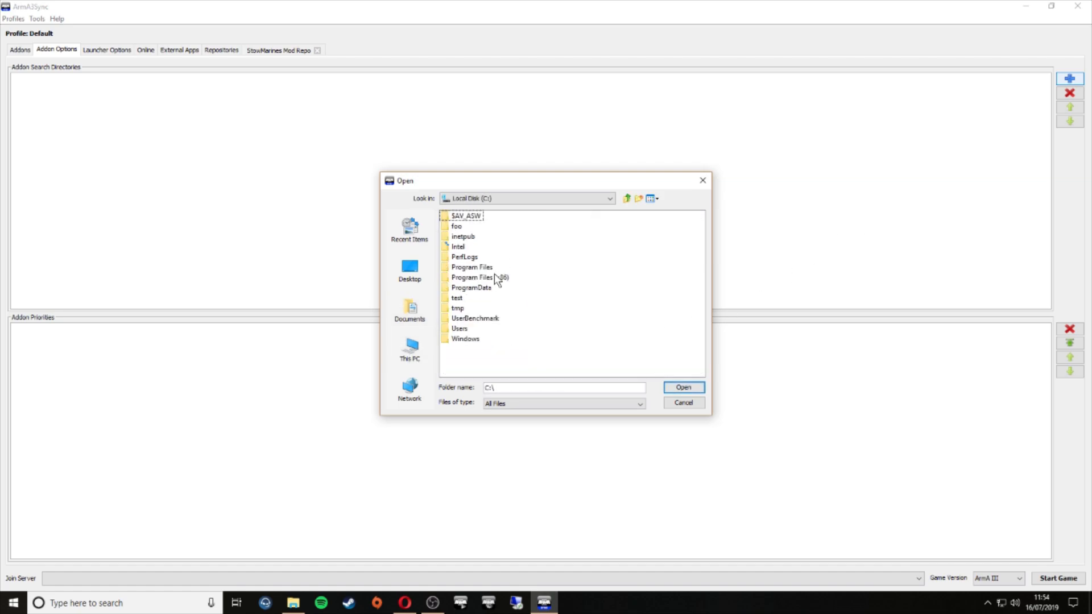
double_click(478, 277)
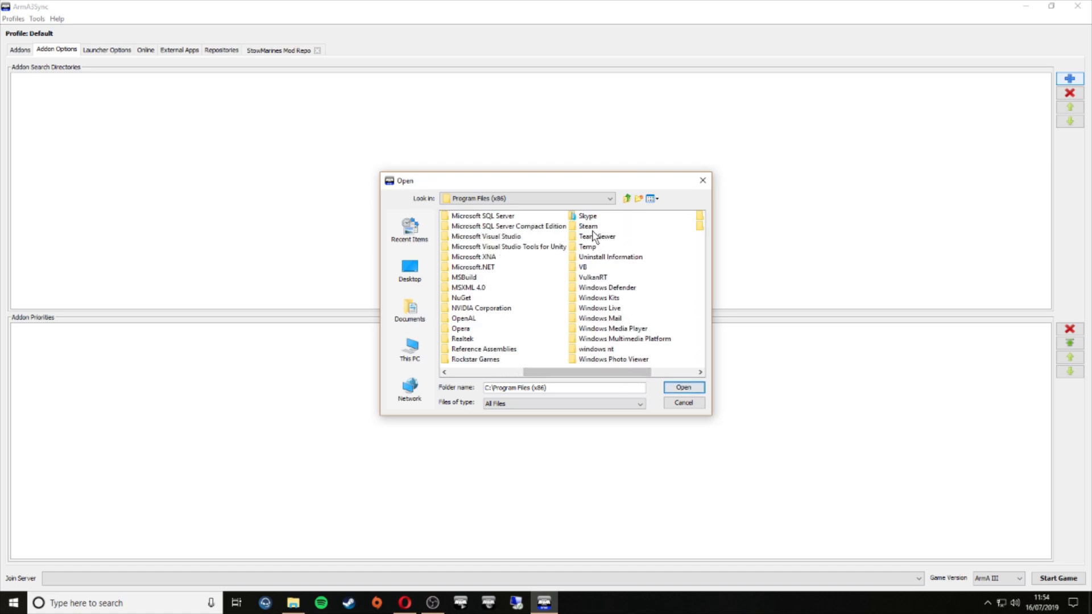
double_click(588, 225)
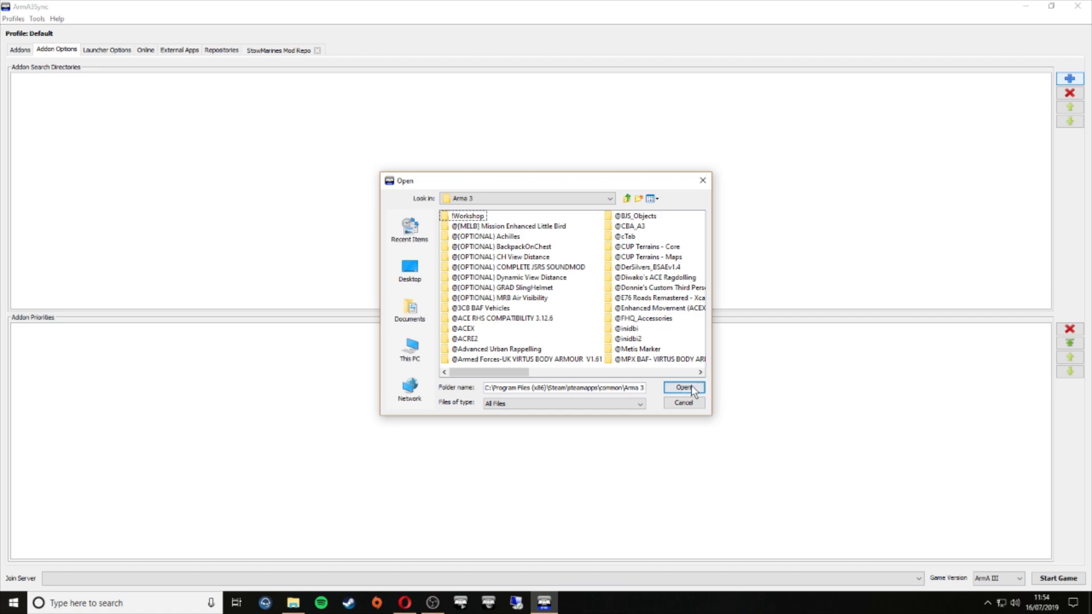
mouse_move(685, 388)
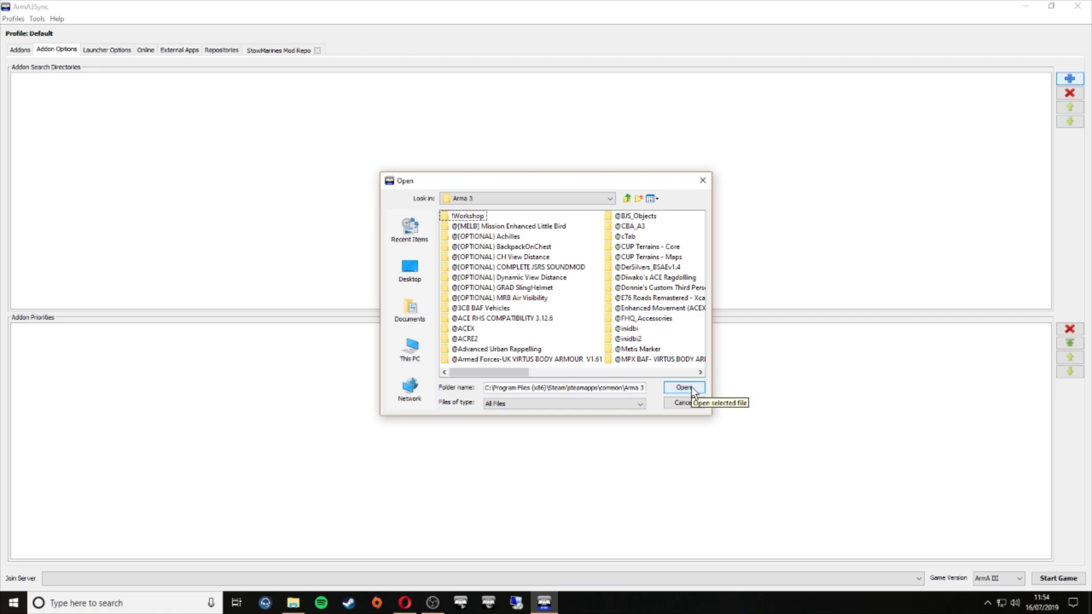
click(685, 388)
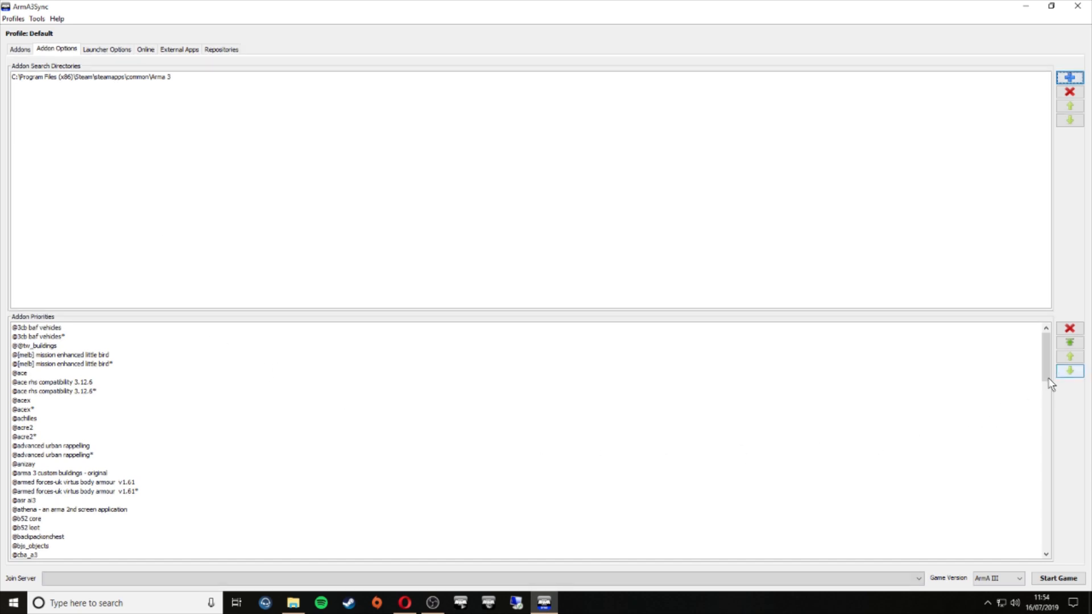
scroll(down, 3)
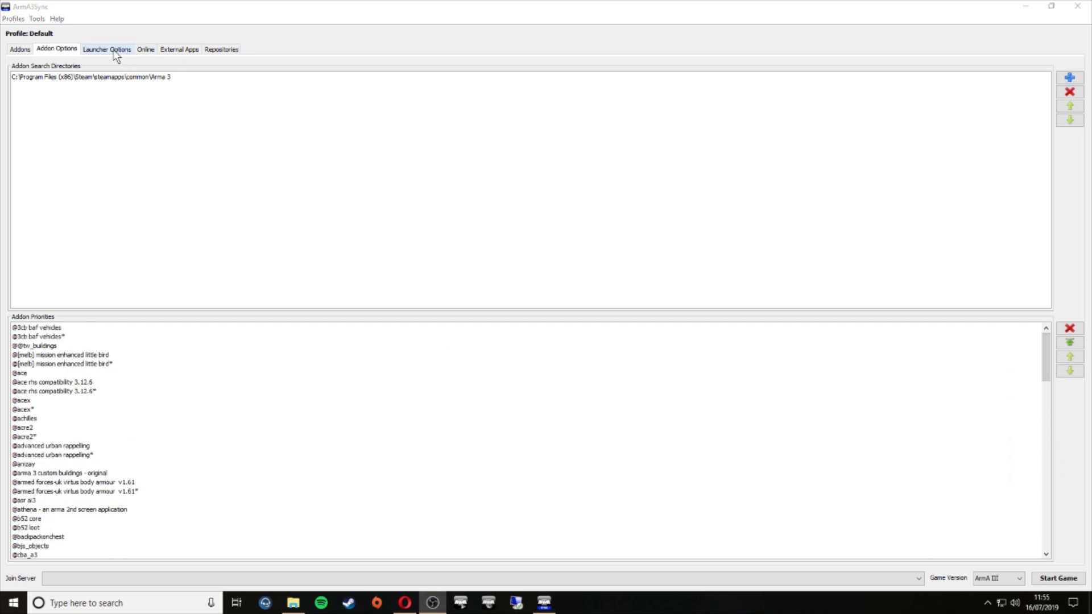
Step: View the Launcher Options with BattlEye, no-pause and performance settings
click(106, 49)
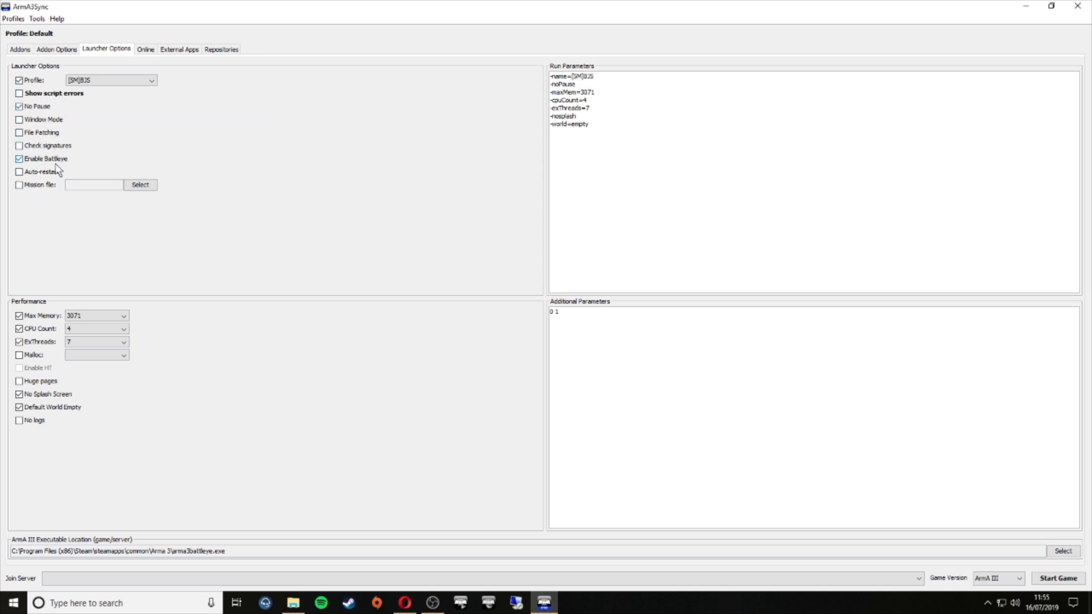
mouse_move(47, 159)
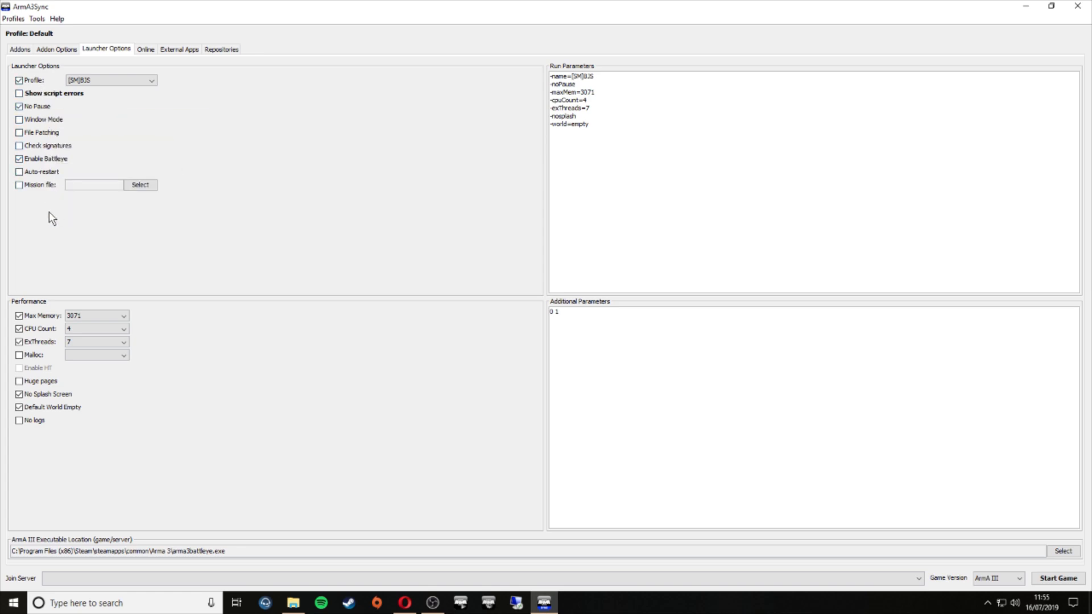
mouse_move(161, 374)
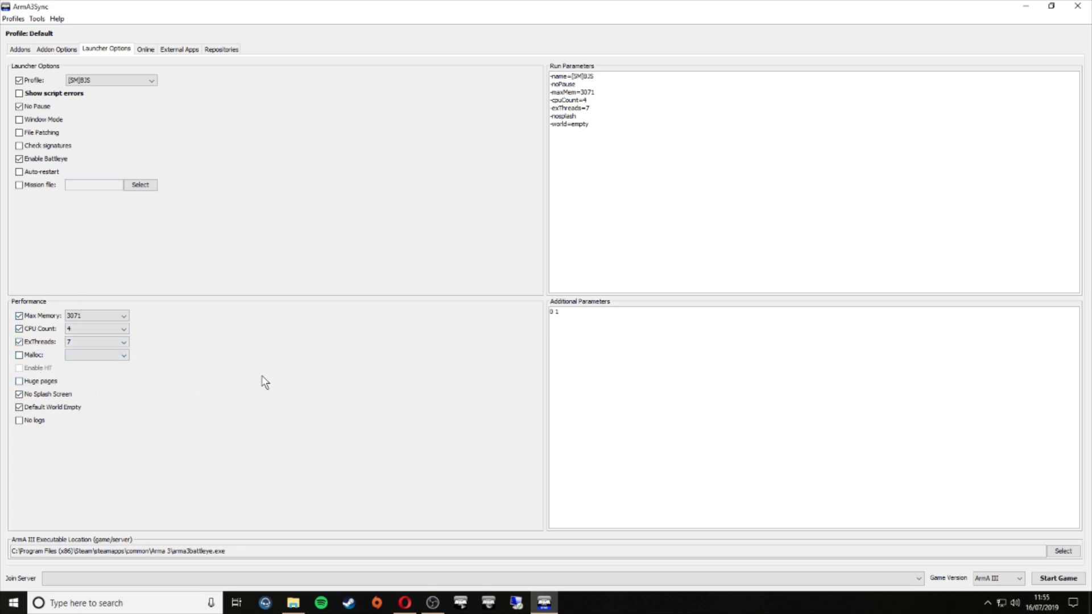
mouse_move(204, 339)
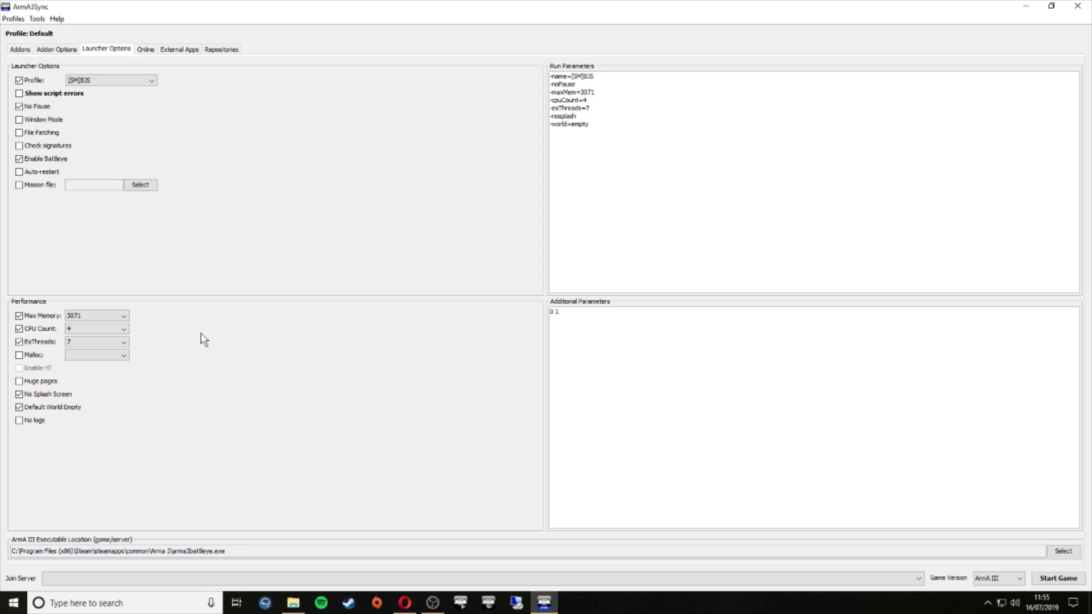
mouse_move(270, 335)
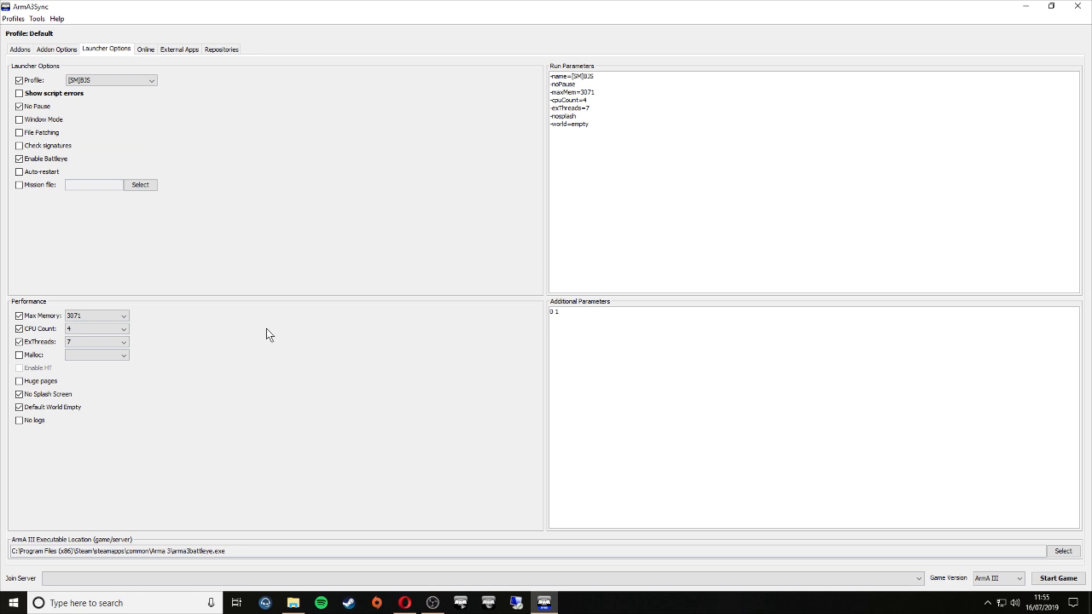
mouse_move(211, 378)
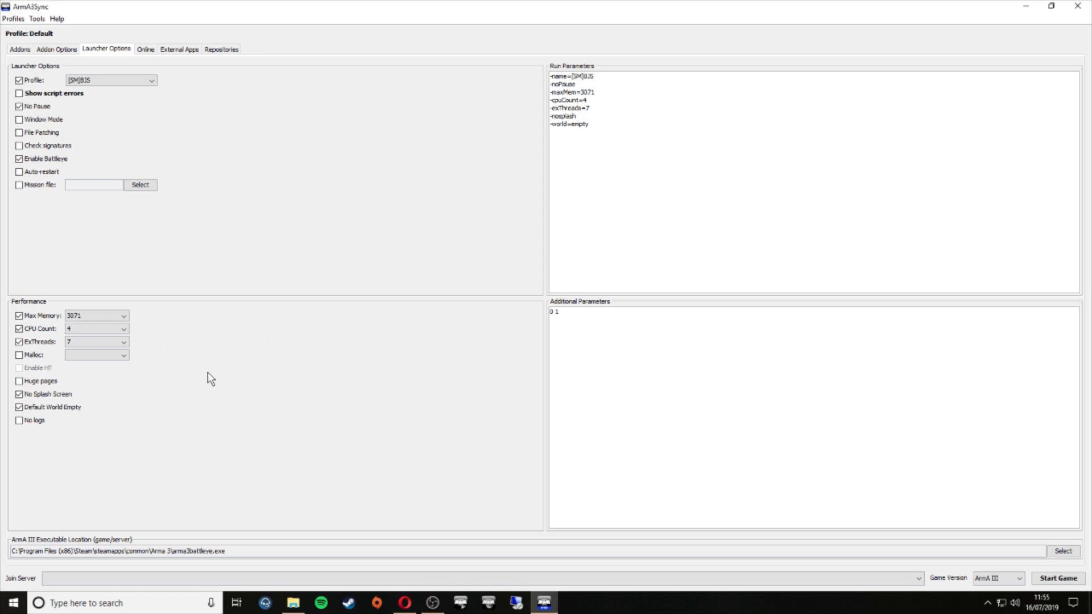
mouse_move(155, 543)
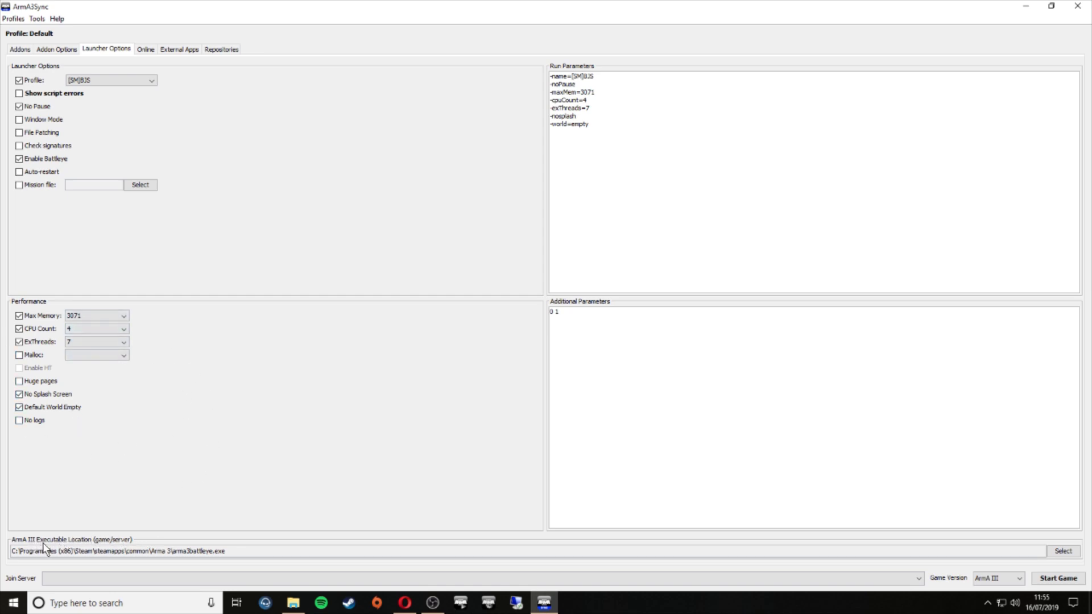
mouse_move(96, 565)
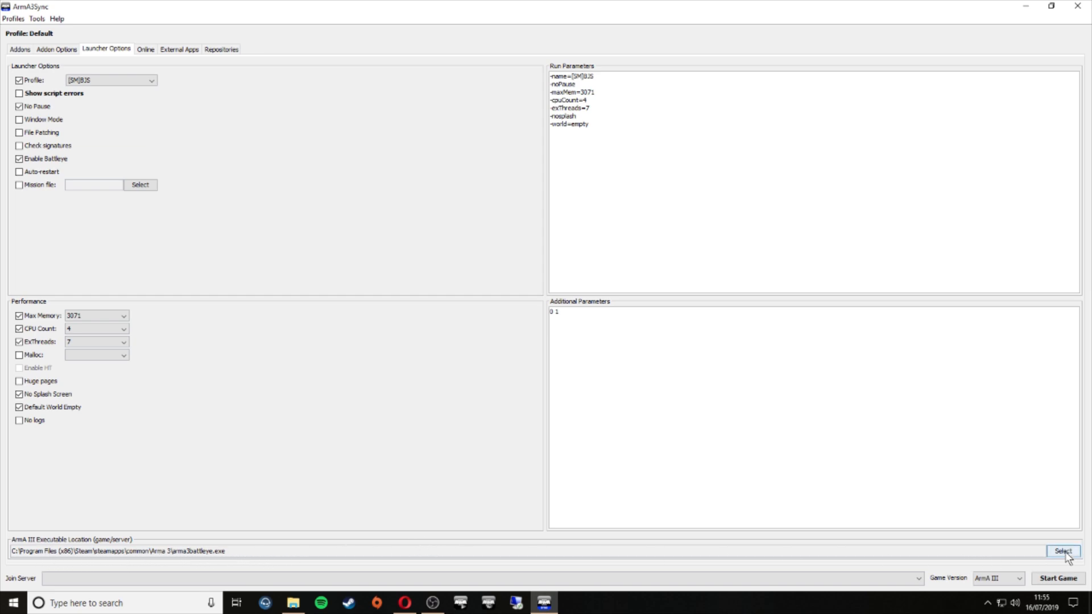
Step: Re-select arma3battleye.exe from the Steam Arma 3 folder as the game executable
click(1063, 551)
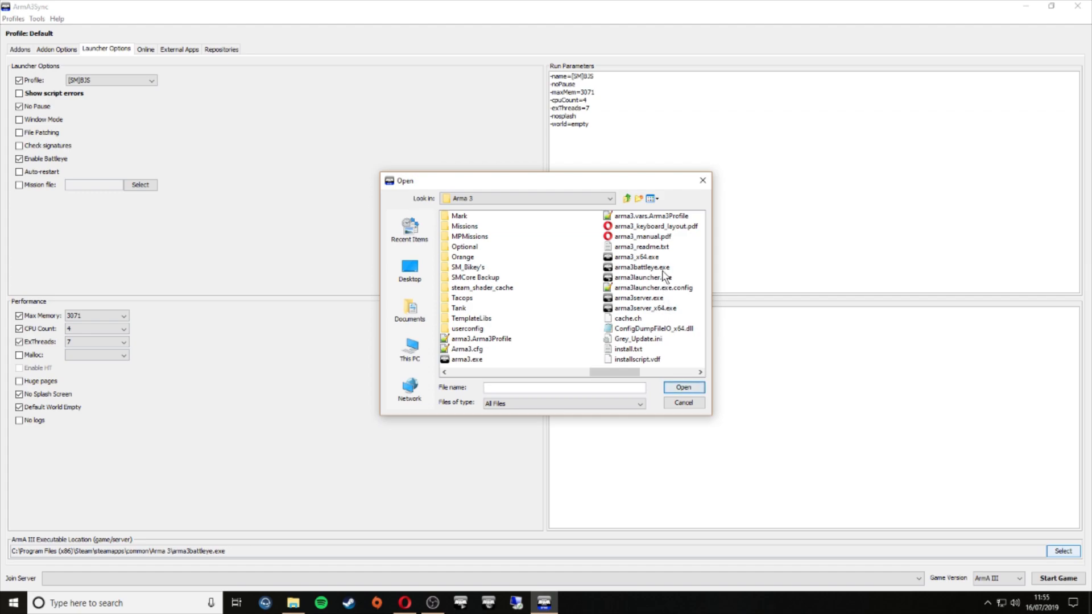
click(641, 267)
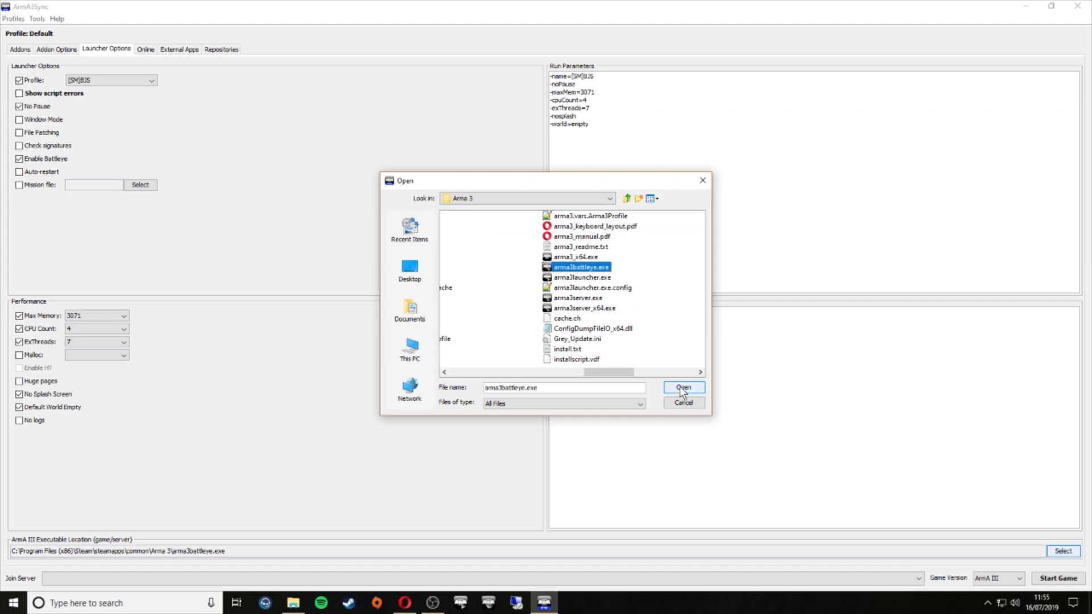
click(683, 388)
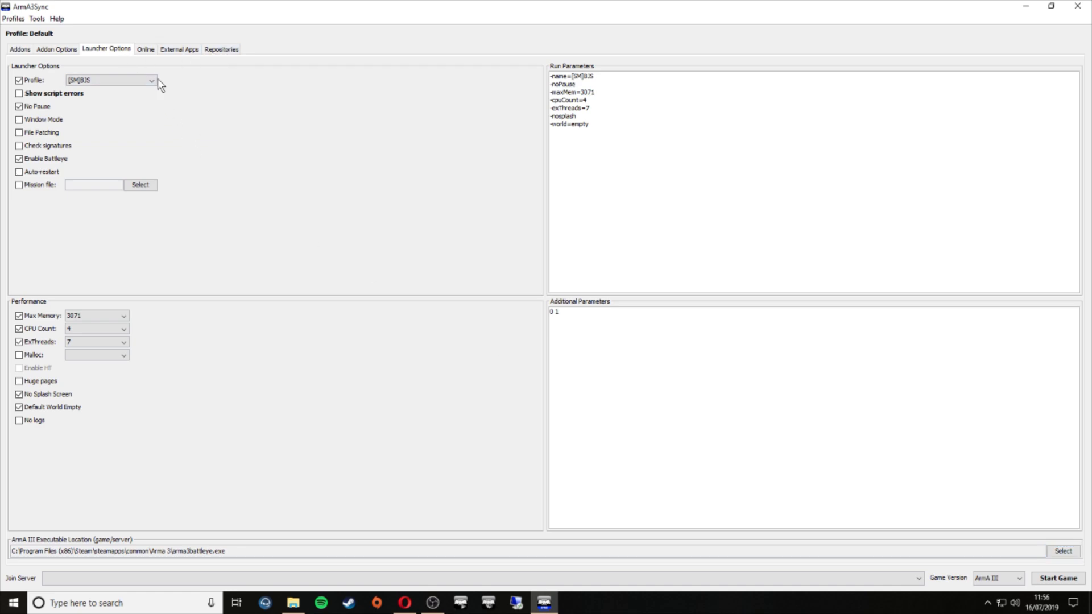
Step: Select StowMarines Private Server in favourites, then add and remove a placeholder server
click(144, 49)
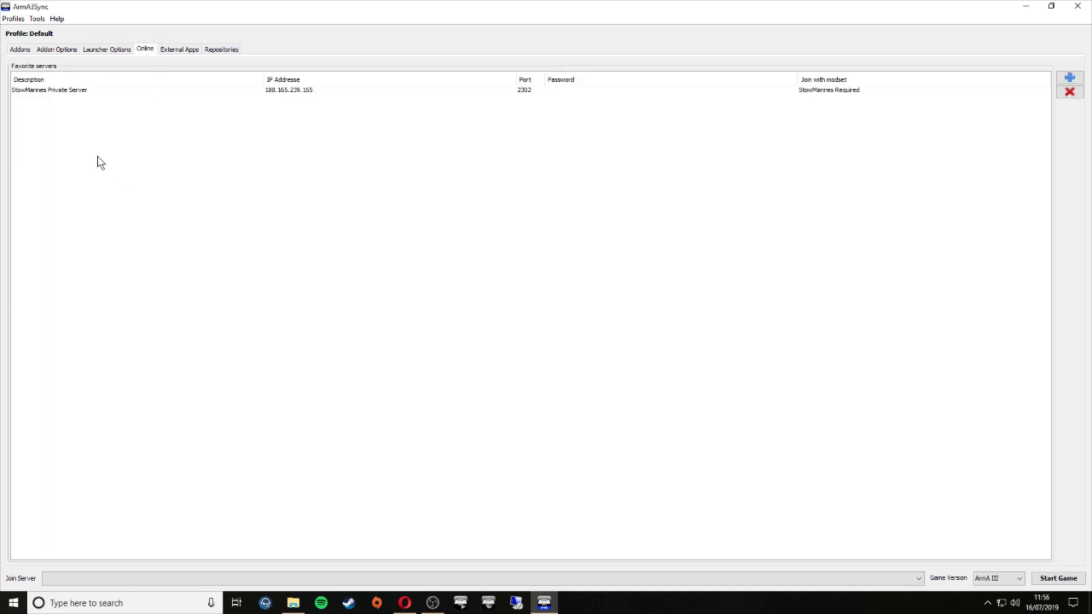
click(49, 90)
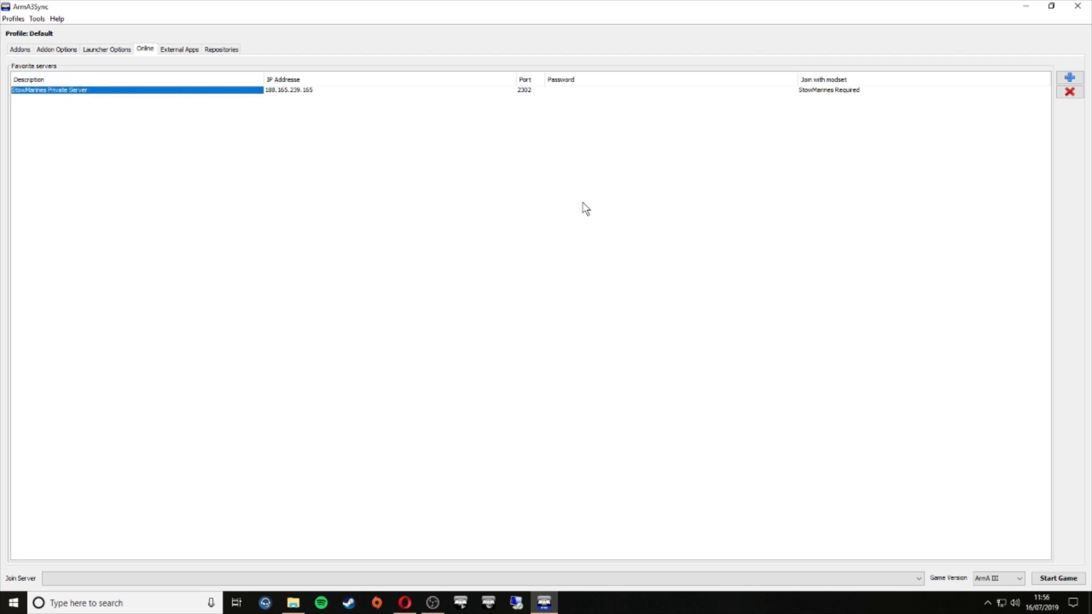
mouse_move(267, 242)
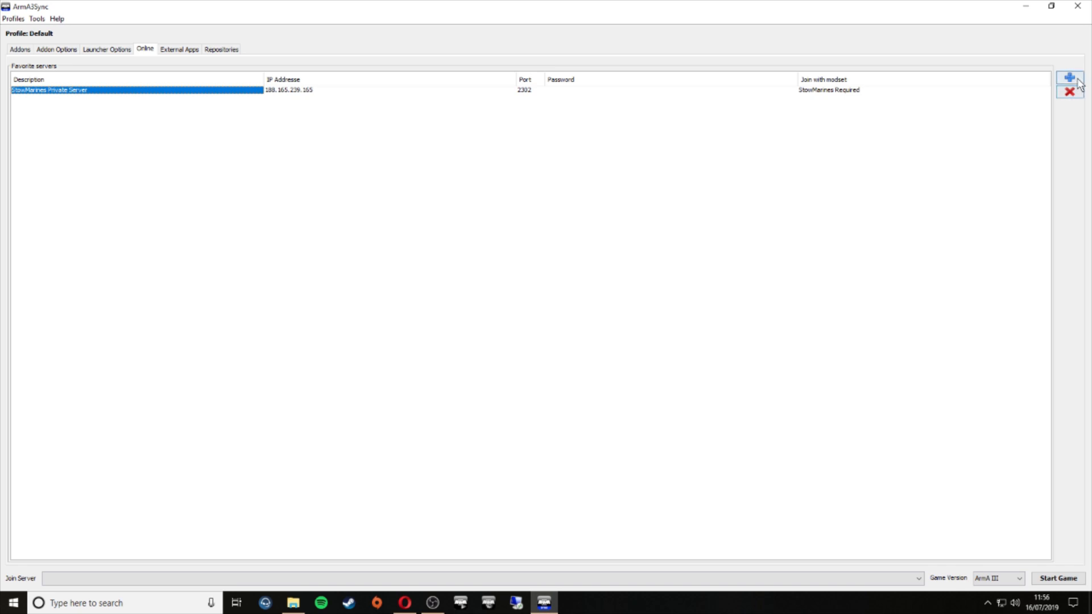
mouse_move(1071, 78)
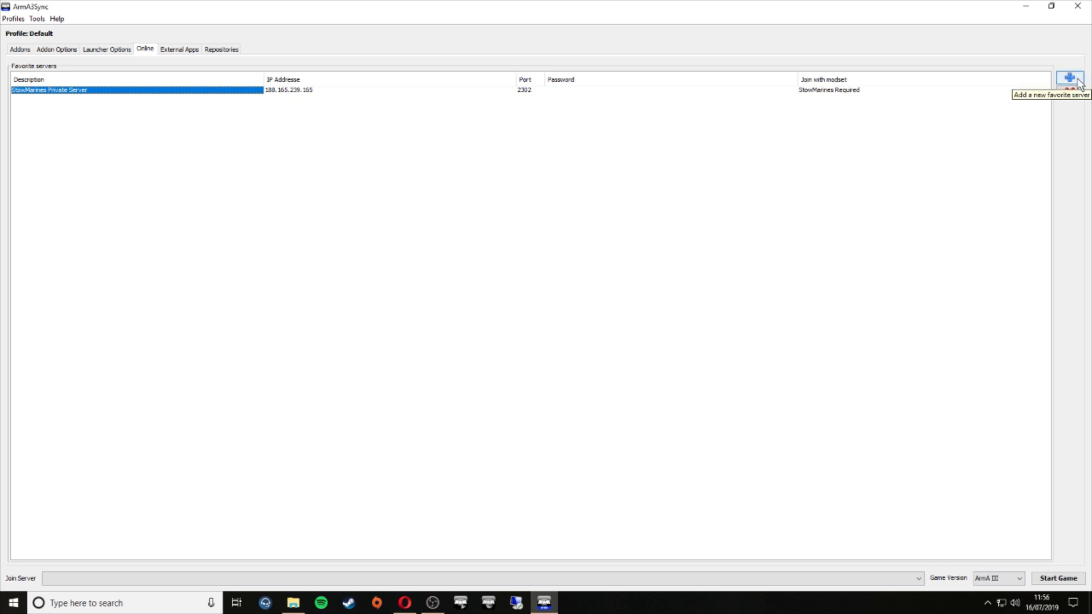
click(1069, 78)
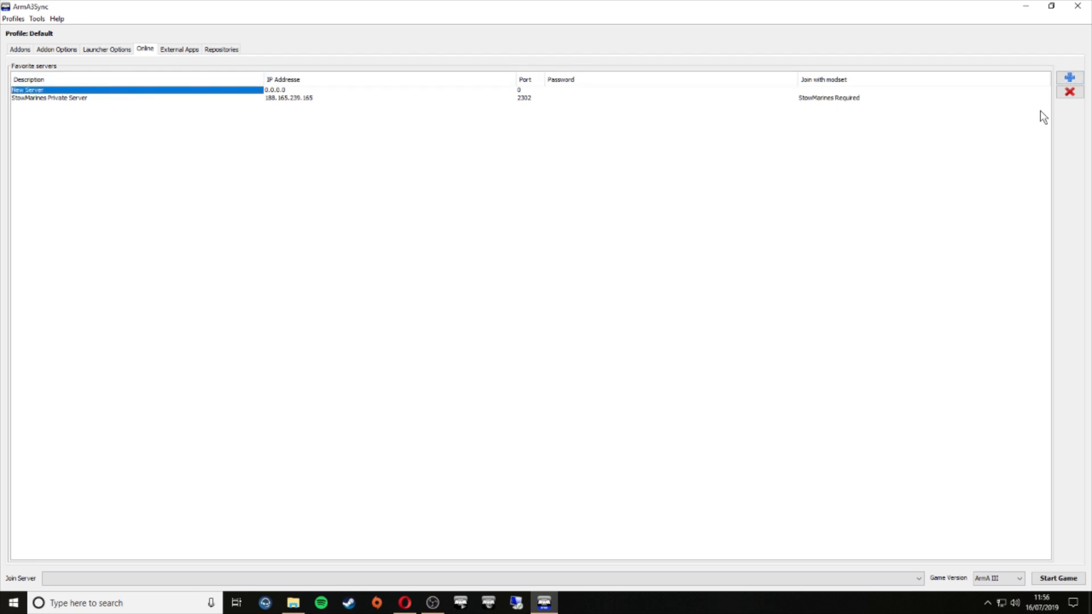
click(1069, 91)
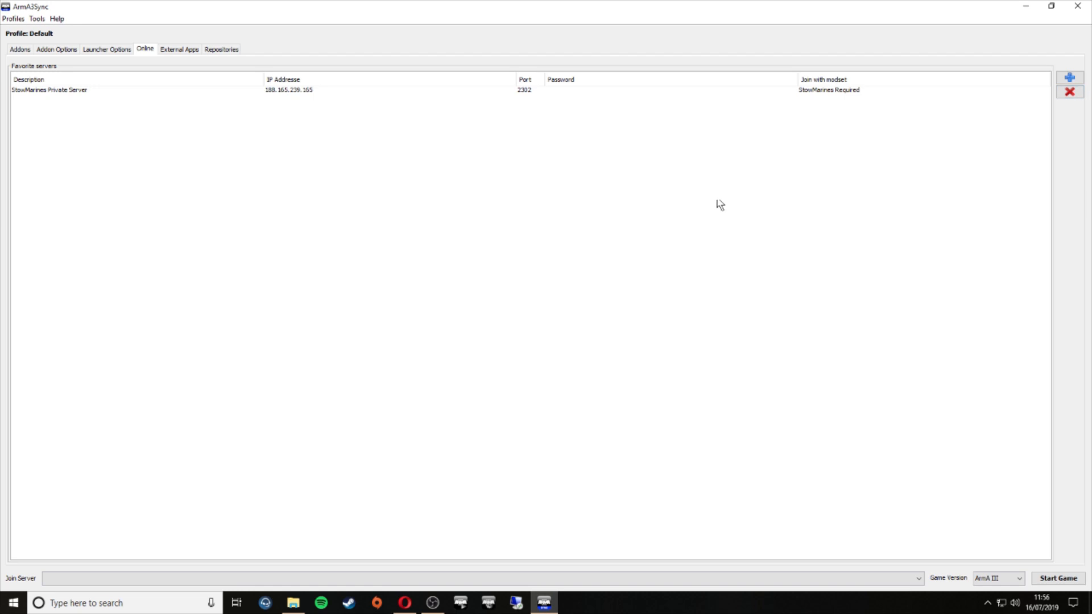
mouse_move(376, 269)
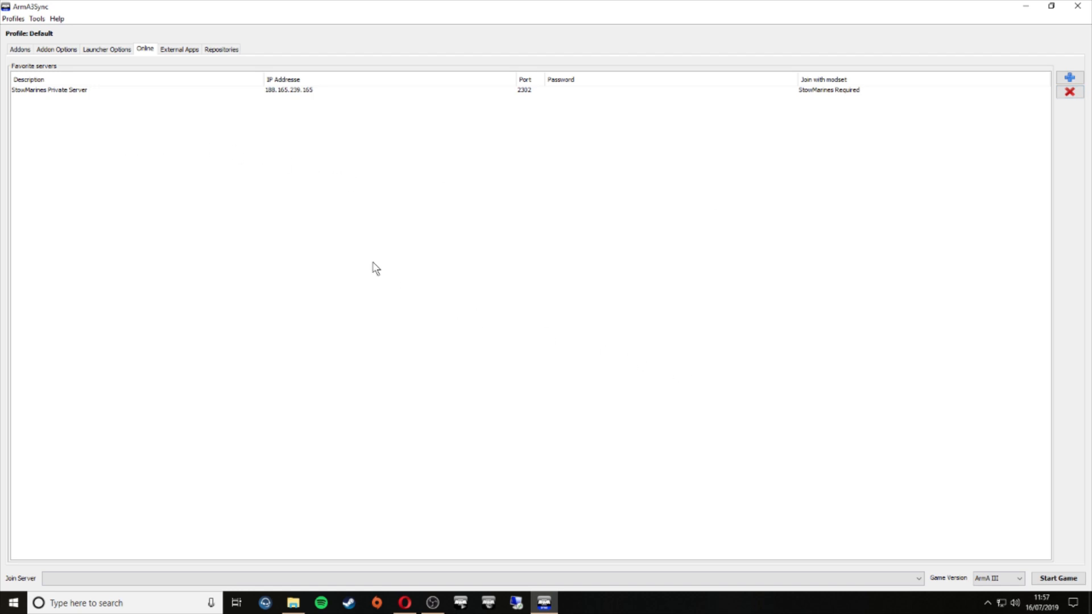
mouse_move(250, 174)
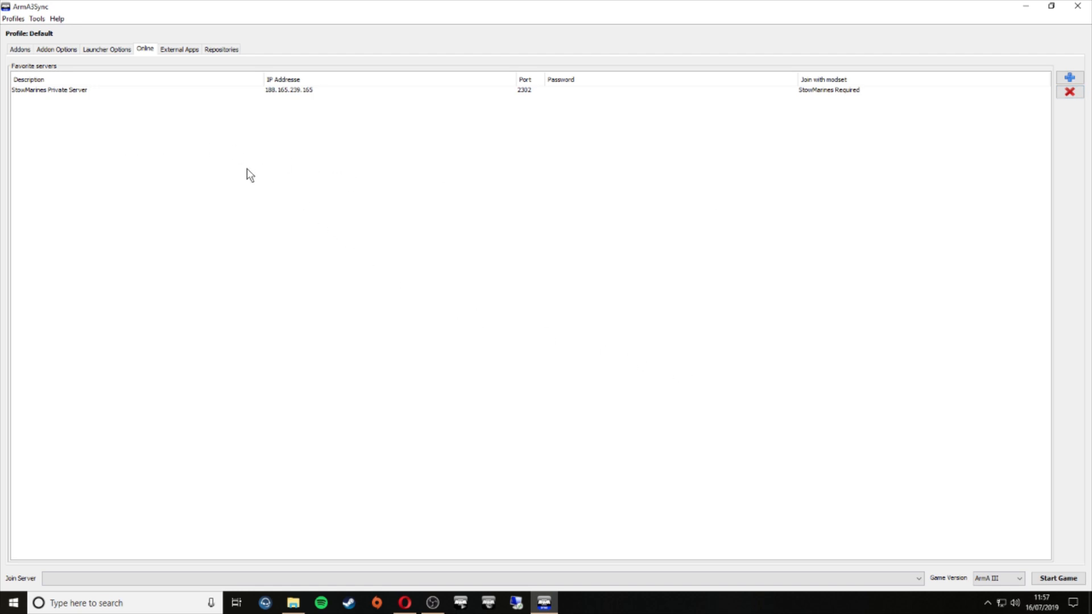
mouse_move(826, 204)
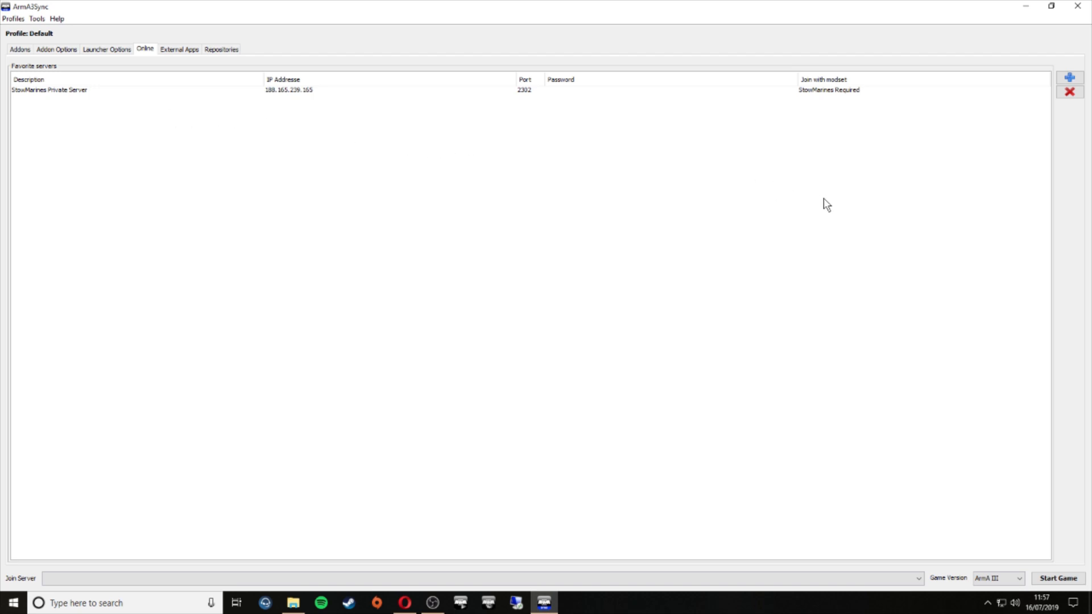
mouse_move(839, 97)
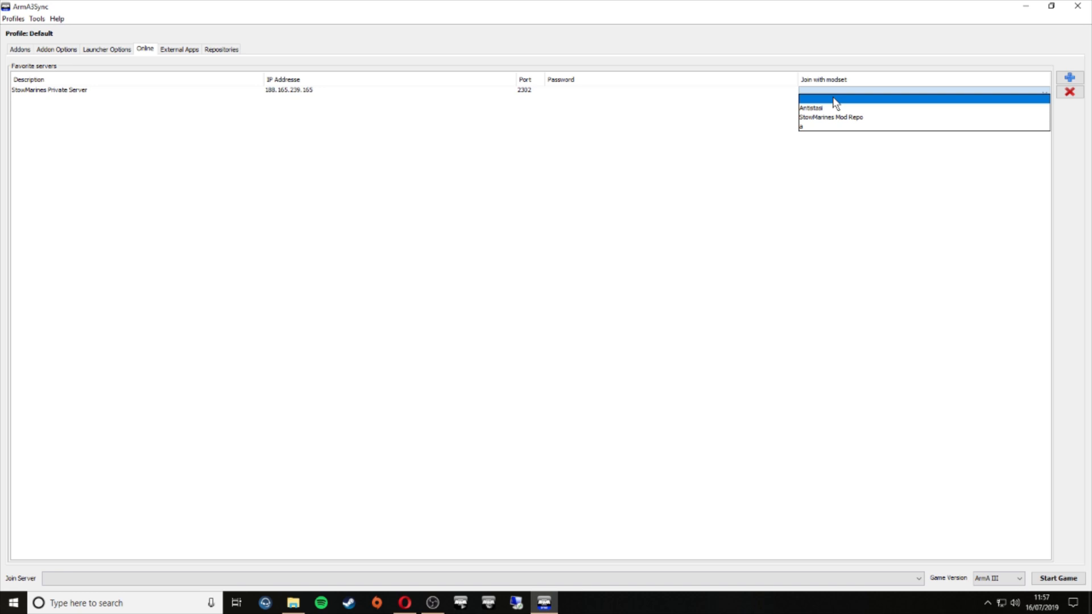
Step: Choose StowMarines Mod Repo as the join modset for StowMarines Private Server
click(831, 117)
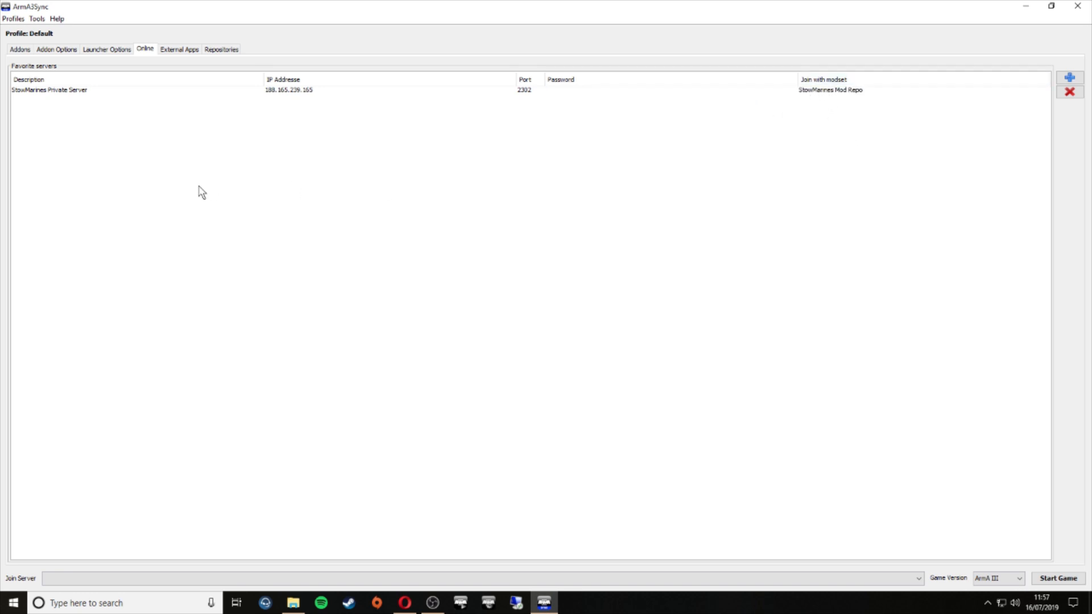
mouse_move(682, 208)
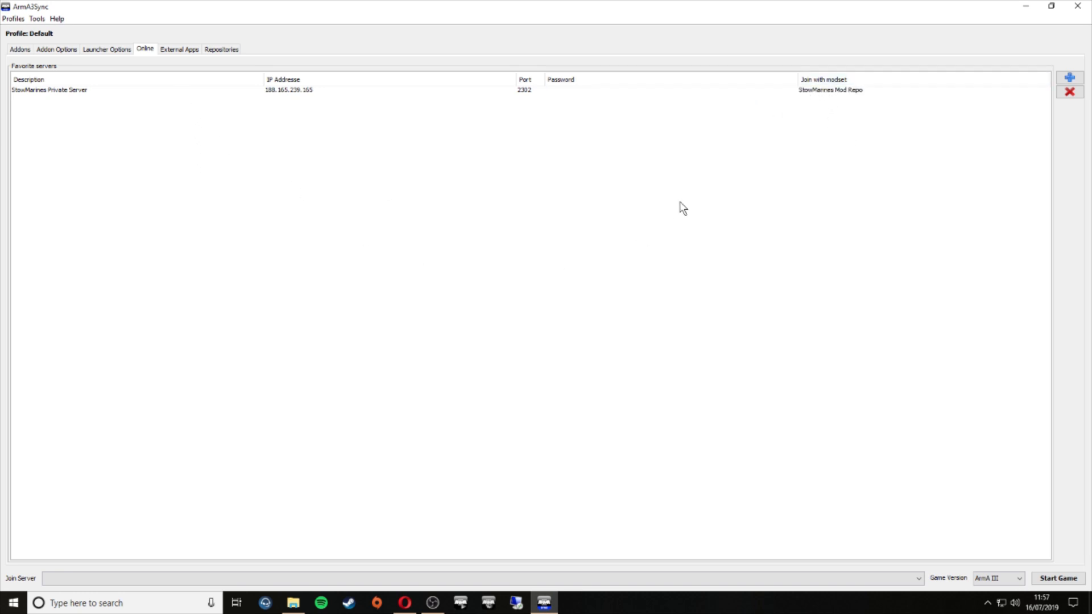
mouse_move(681, 209)
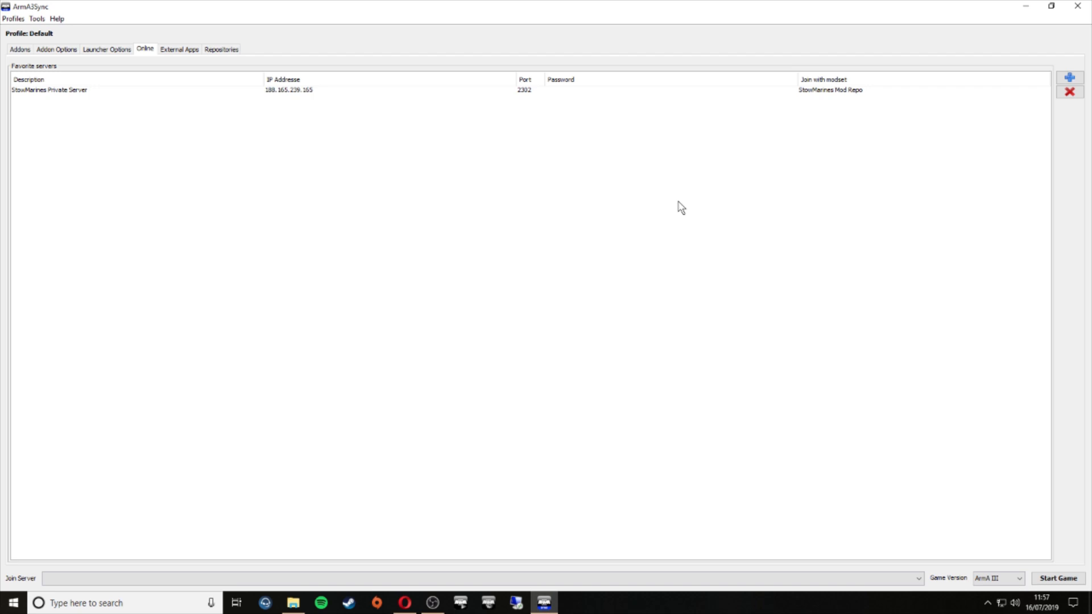
mouse_move(179, 50)
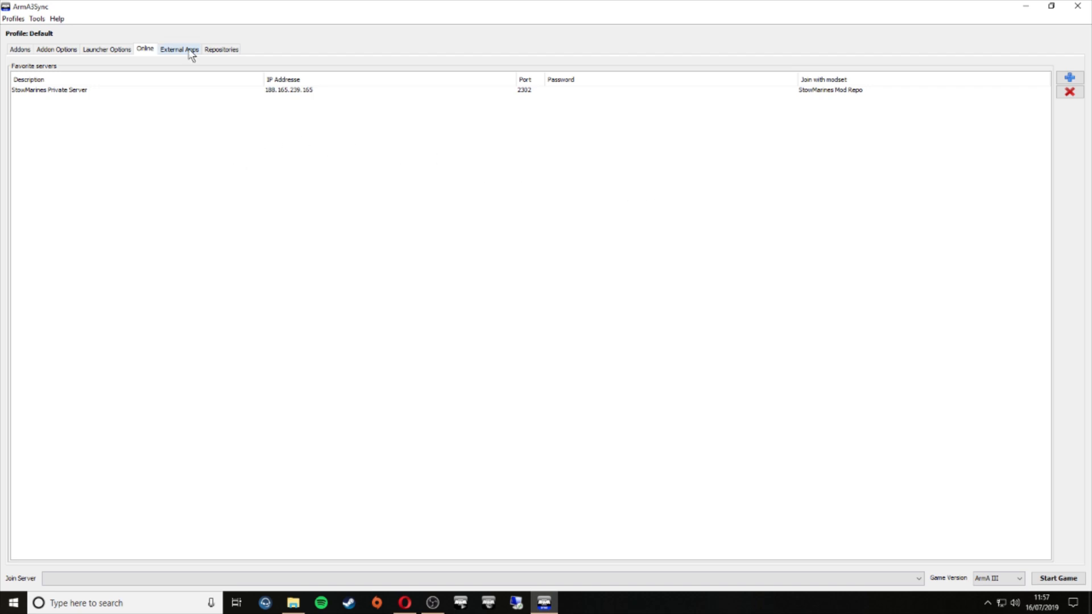
click(179, 49)
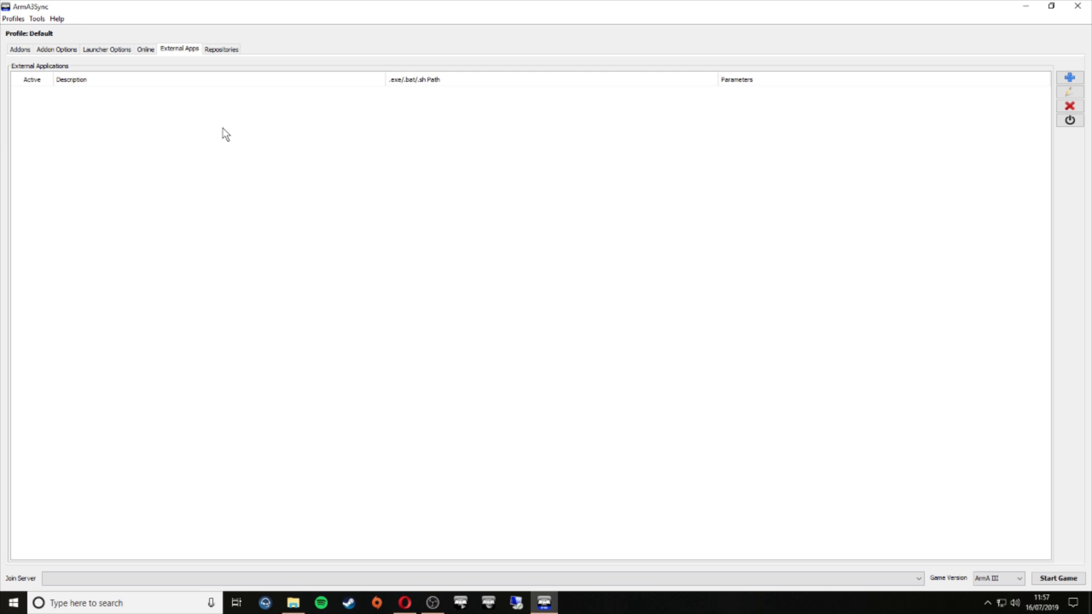
mouse_move(394, 180)
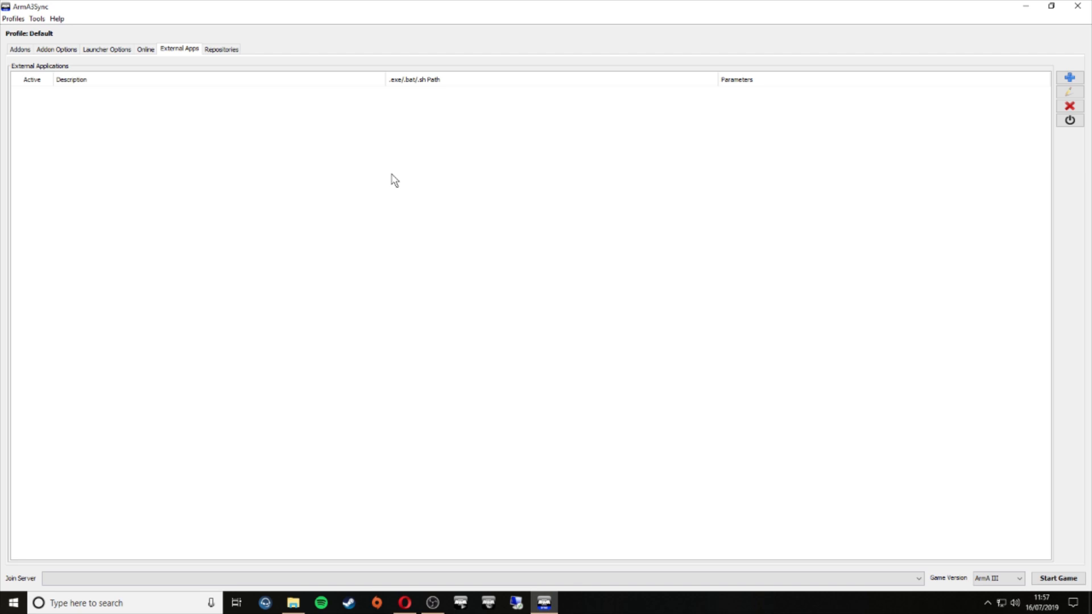
mouse_move(264, 130)
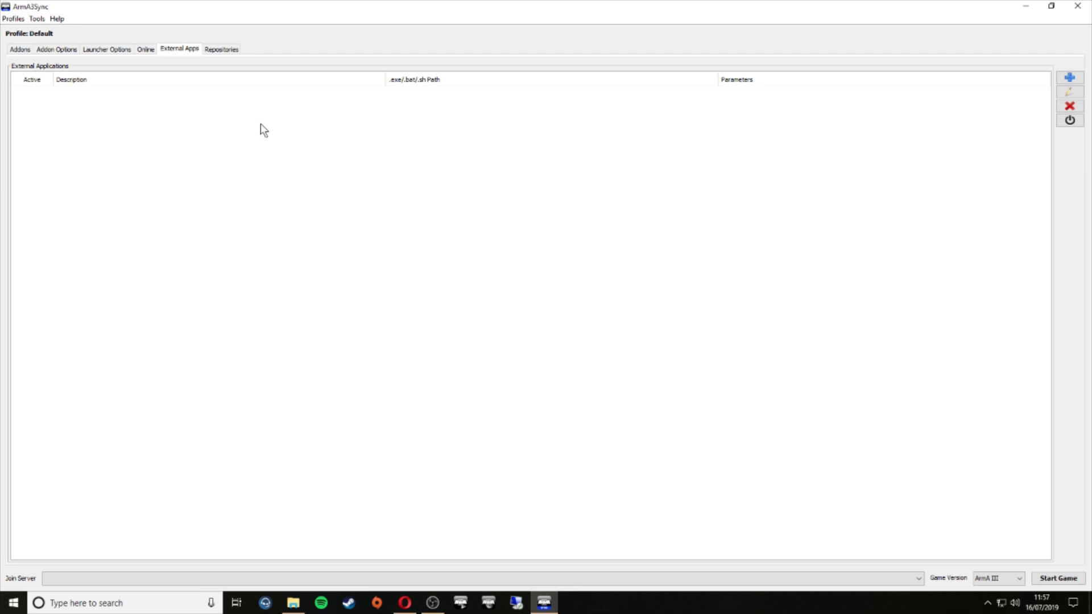
Step: Start a new repository from the Repositories list, opening the FTP port-21 form
click(221, 49)
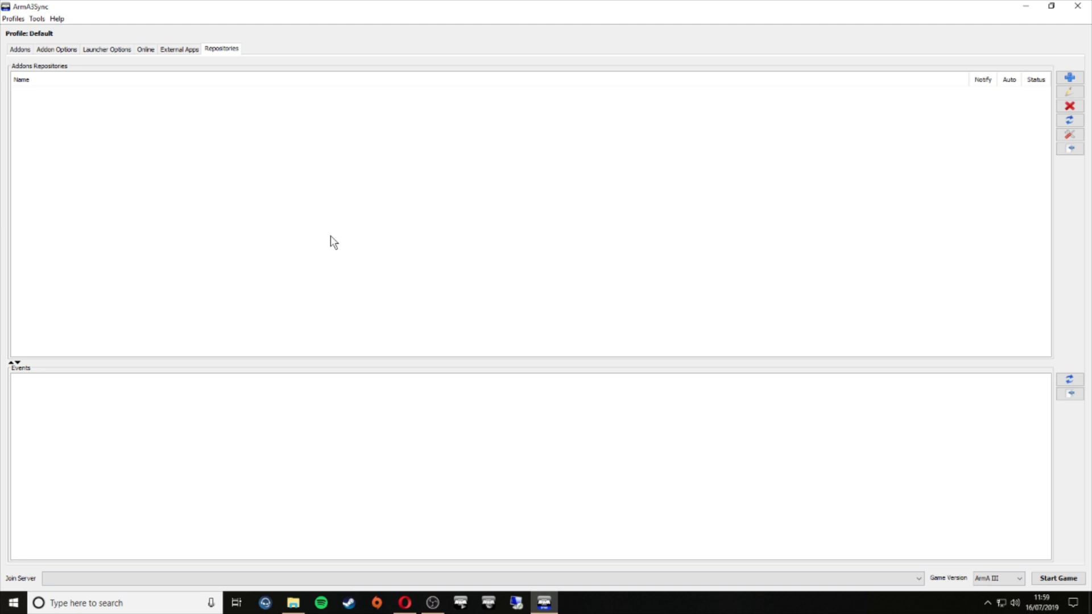
mouse_move(342, 230)
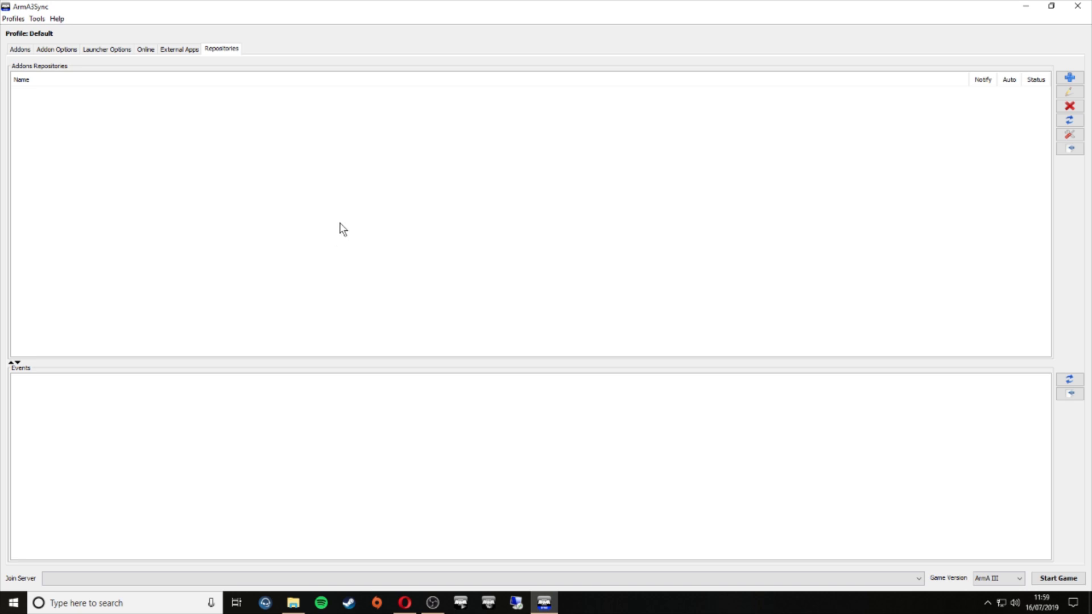
click(1071, 77)
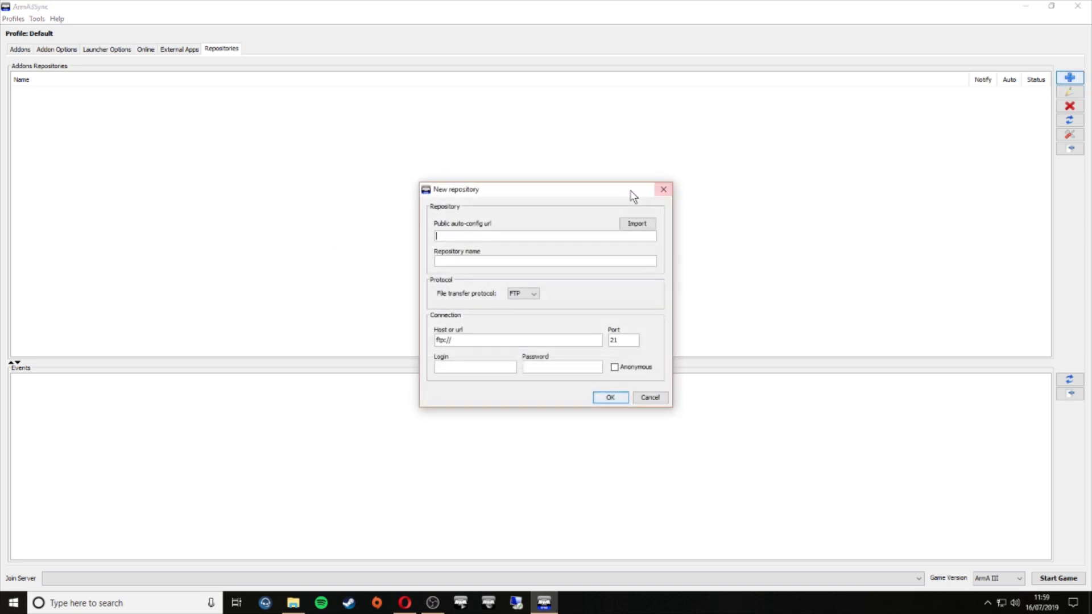